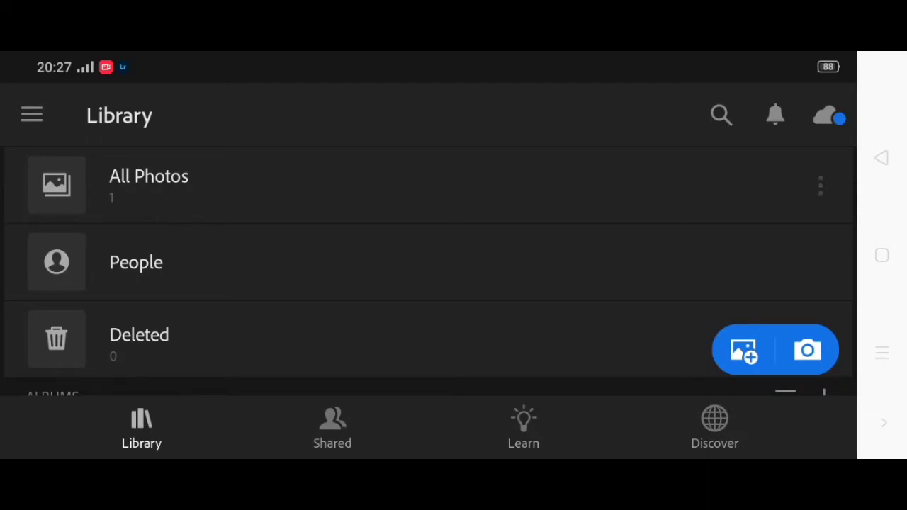
- Open All Photos and select the fly-on-leaf macro photo for editing
left_click(148, 184)
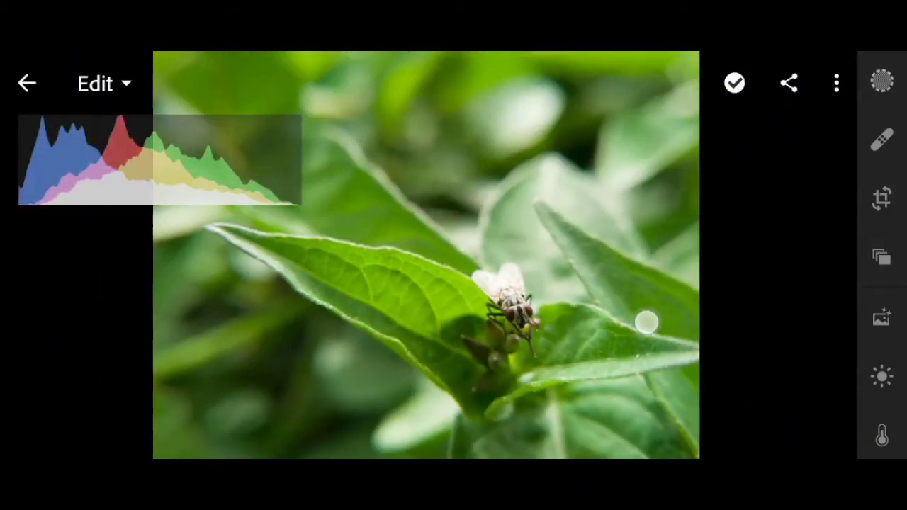
left_click_drag(645, 323, 262, 316)
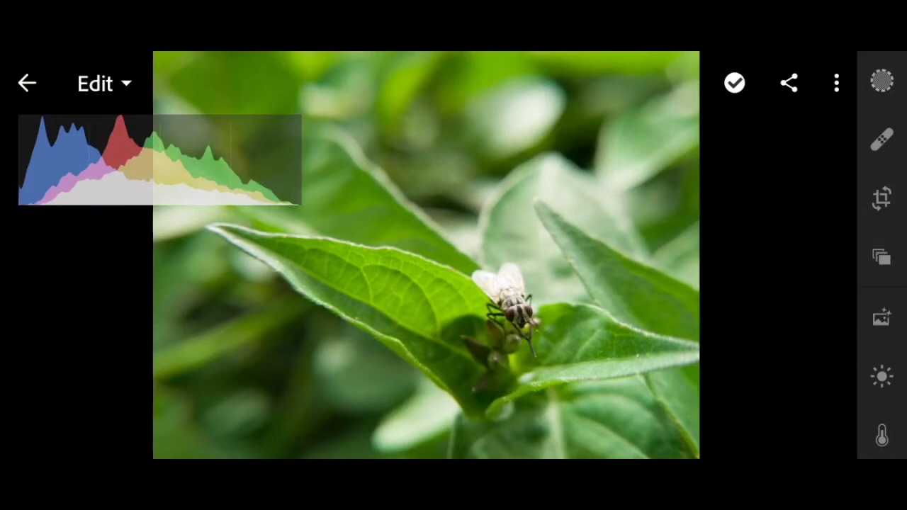
left_click(881, 376)
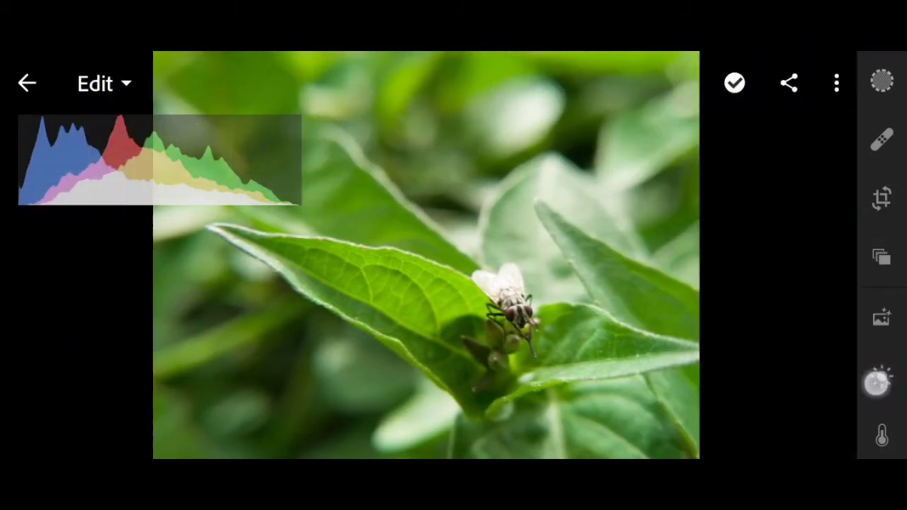
- In the Light panel, try several Contrast values and settle on 30
left_click(881, 377)
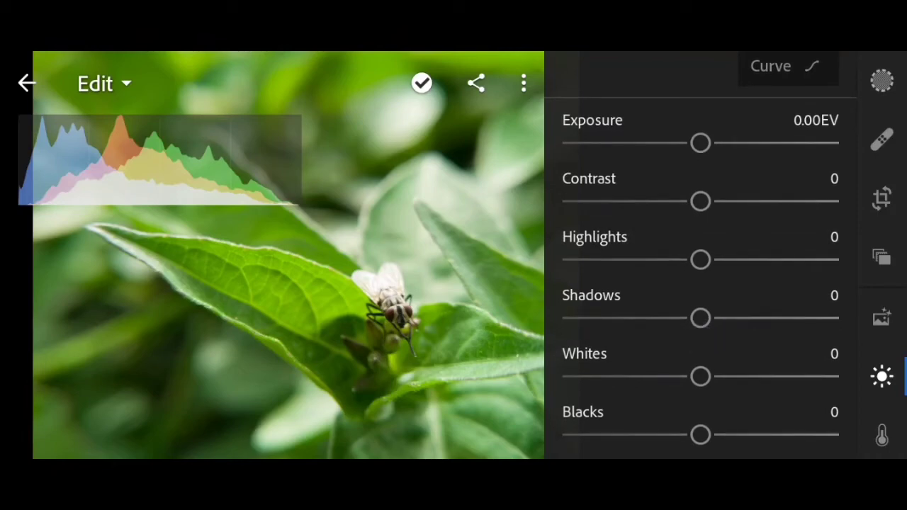
left_click_drag(700, 201, 762, 209)
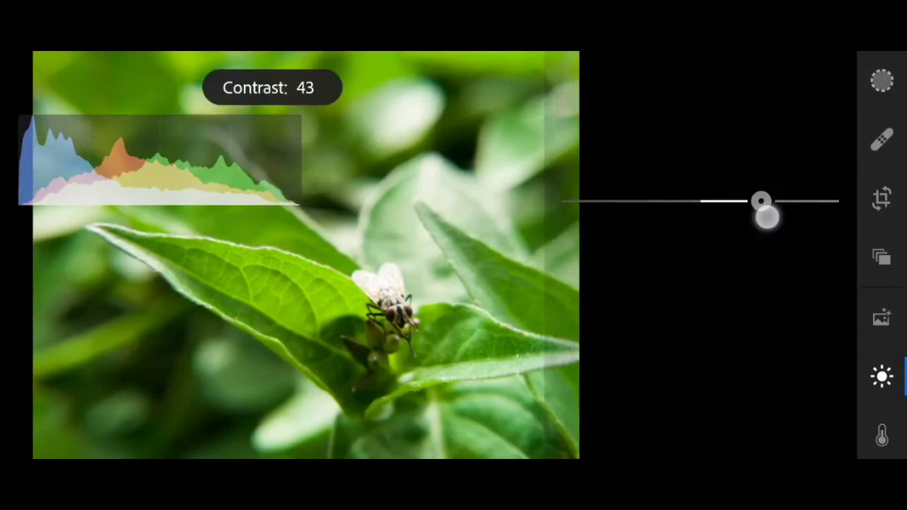
left_click_drag(761, 209, 651, 258)
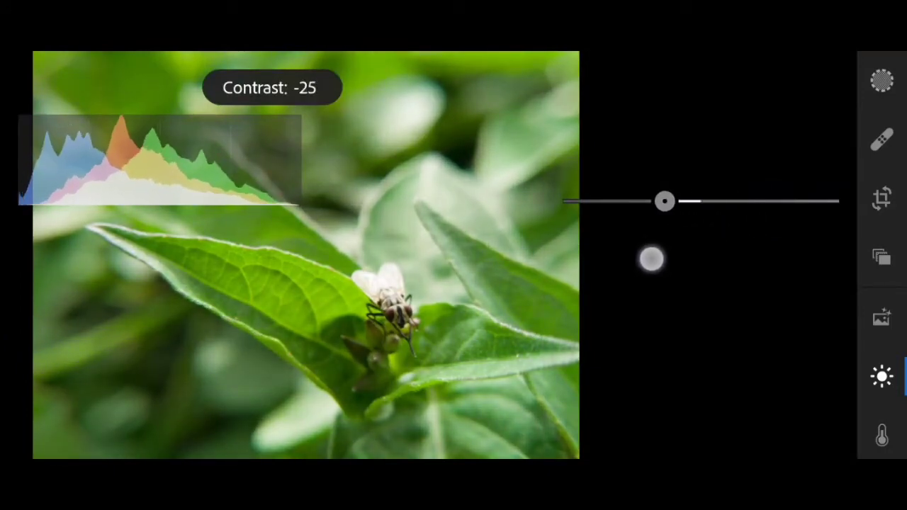
left_click_drag(665, 200, 725, 201)
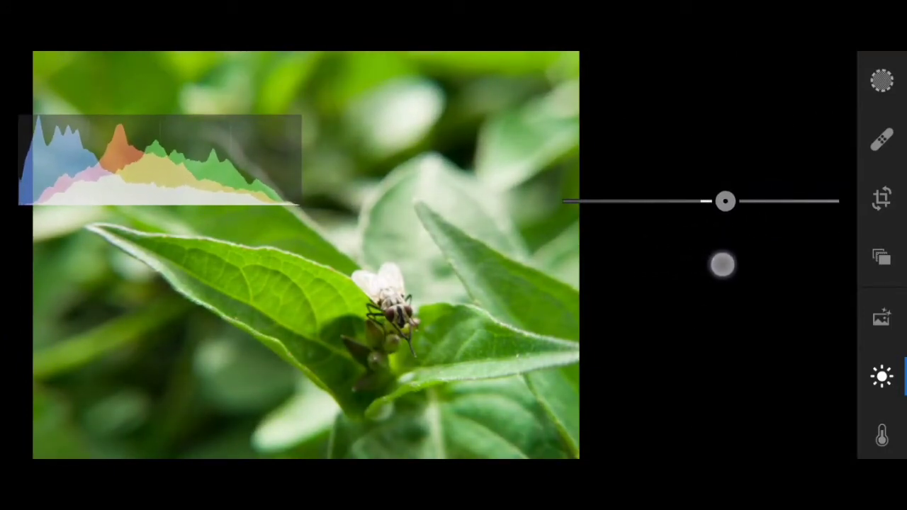
left_click_drag(725, 201, 746, 200)
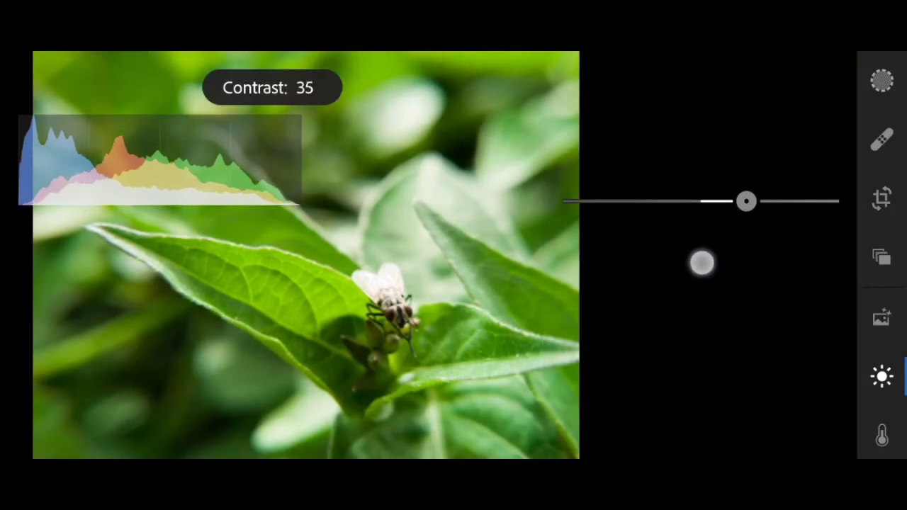
left_click_drag(746, 202, 727, 219)
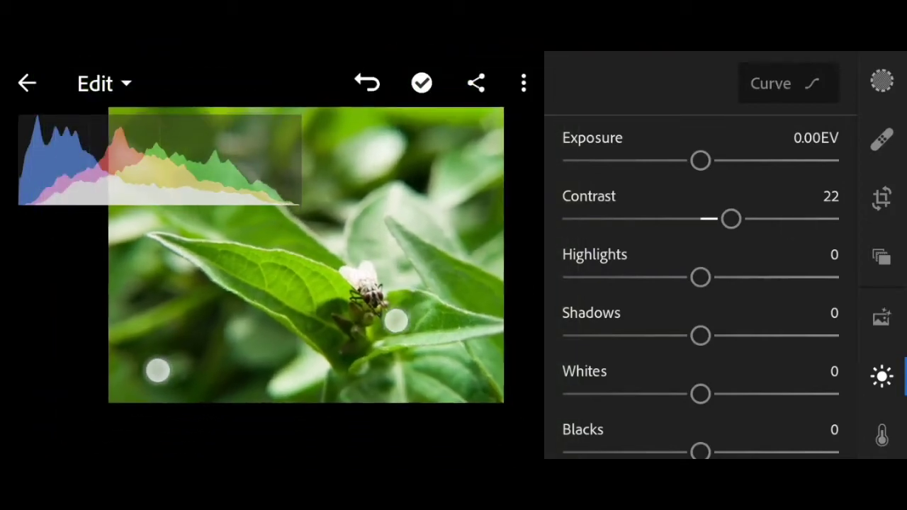
left_click_drag(730, 218, 733, 219)
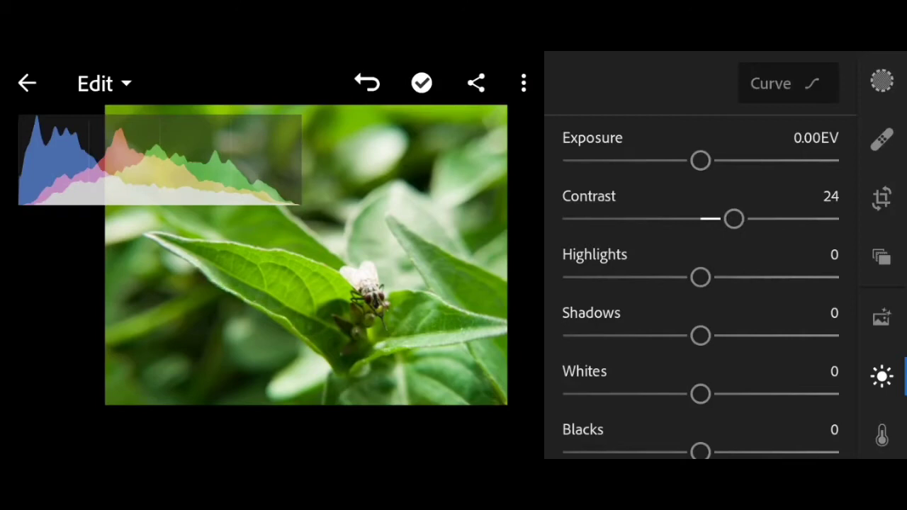
left_click_drag(733, 219, 742, 219)
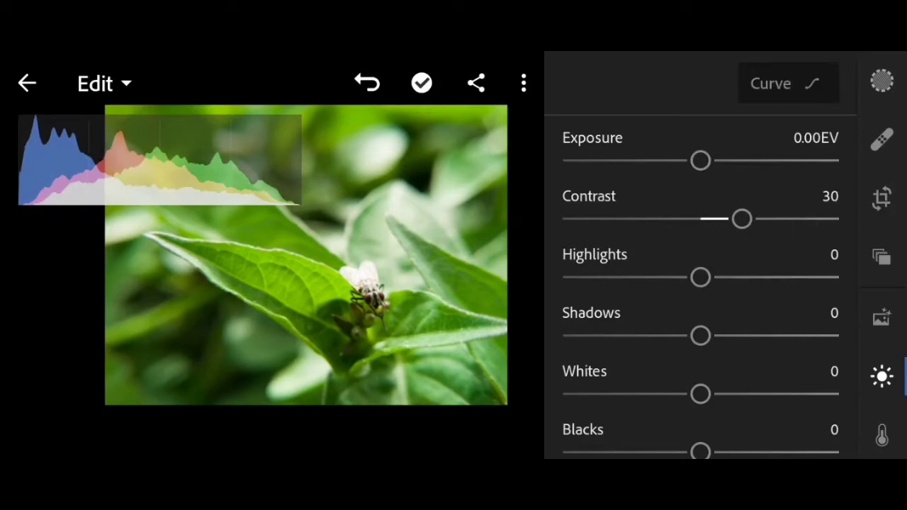
- Drop Highlights to -100, set Shadows to -15, and begin raising Whites
left_click_drag(700, 277, 615, 277)
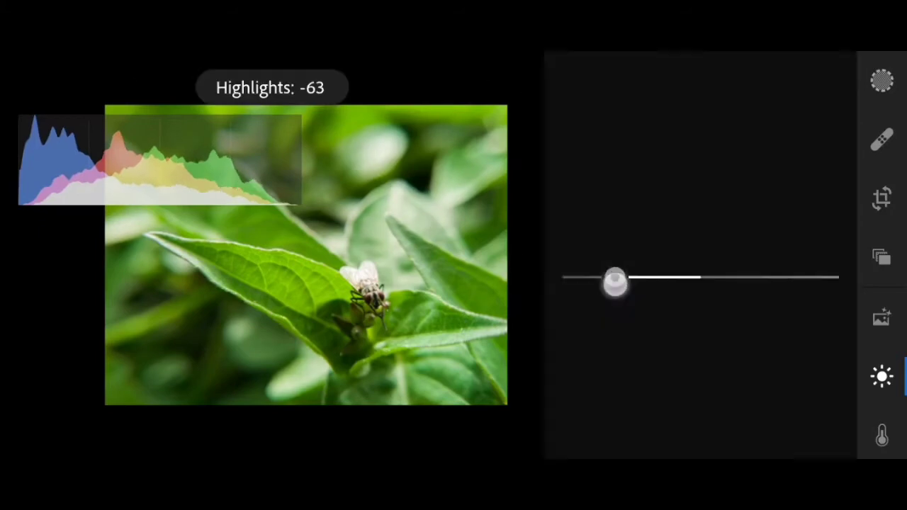
left_click_drag(615, 278, 562, 278)
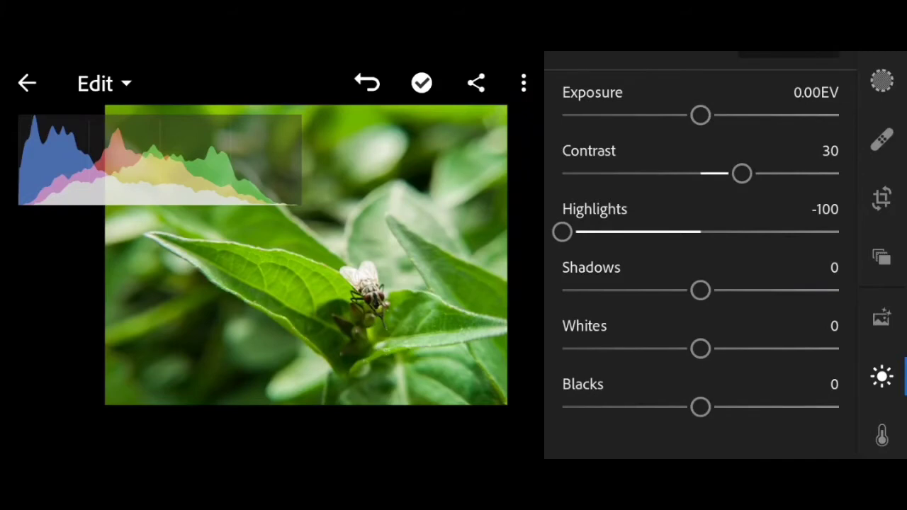
left_click_drag(700, 290, 734, 290)
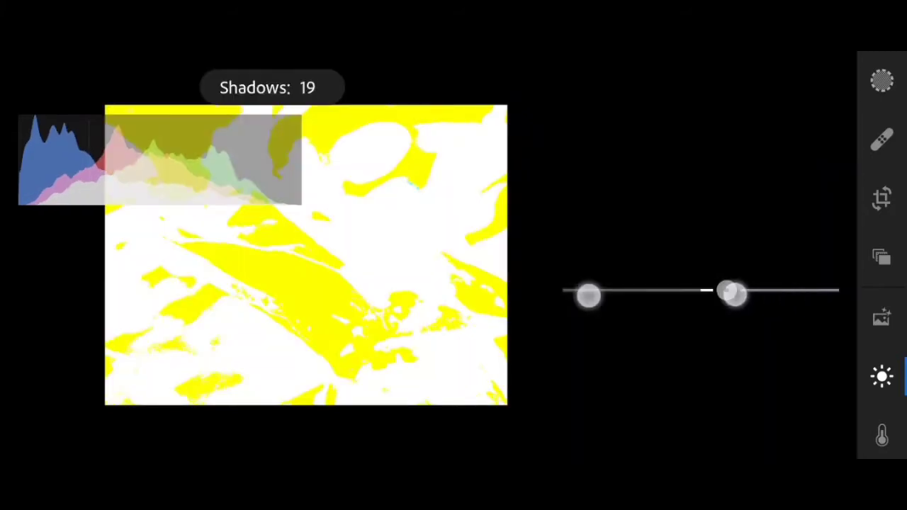
left_click_drag(733, 294, 669, 308)
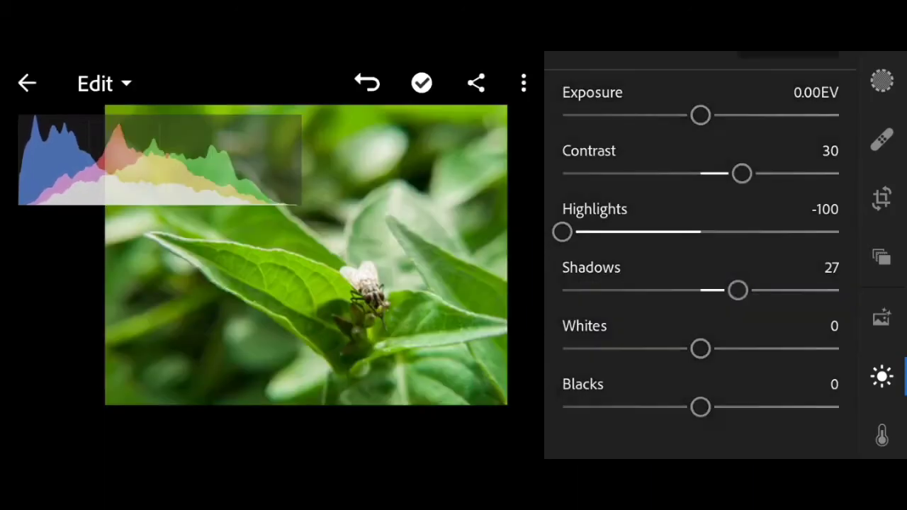
left_click_drag(737, 290, 713, 312)
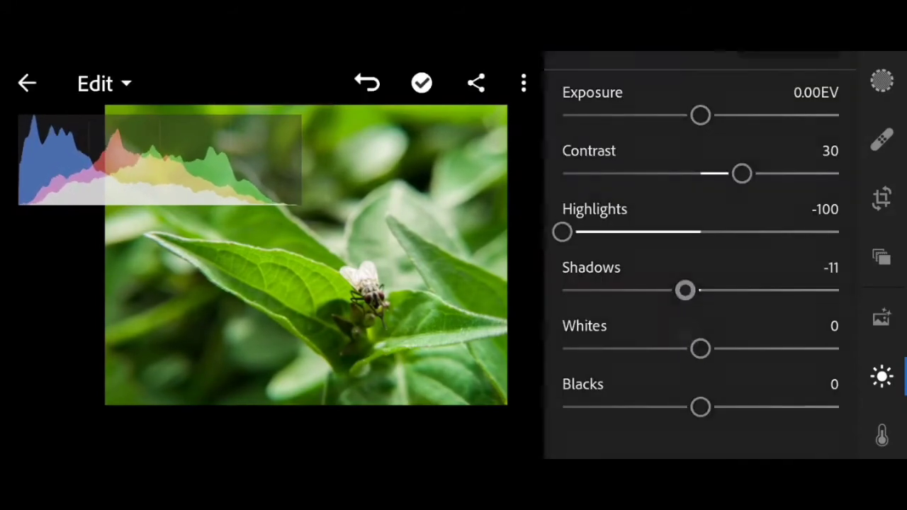
left_click_drag(685, 290, 679, 290)
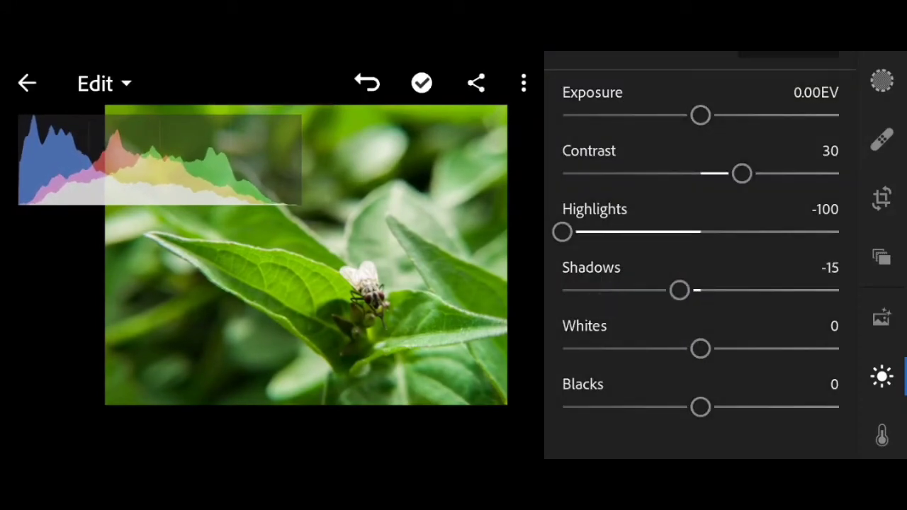
left_click_drag(700, 348, 755, 348)
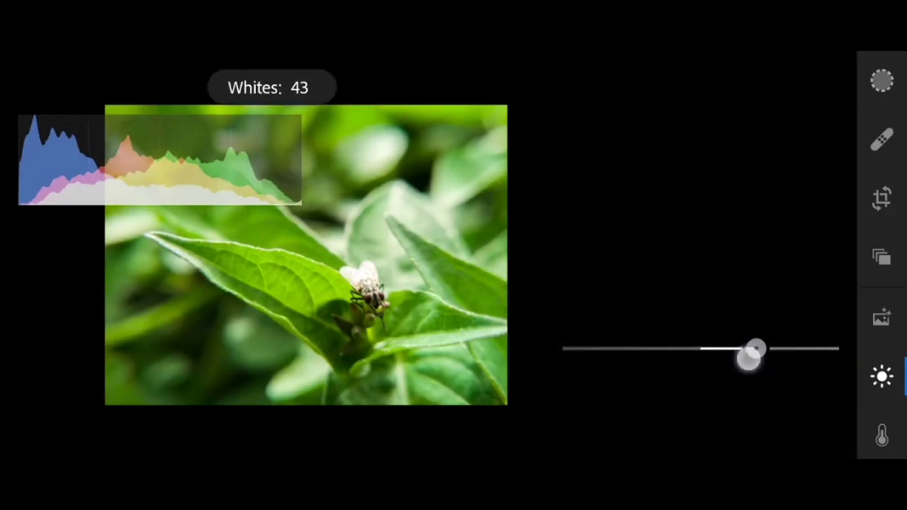
- Push Whites up to 79 while checking clipping, then settle them at -50
left_click_drag(754, 348, 718, 348)
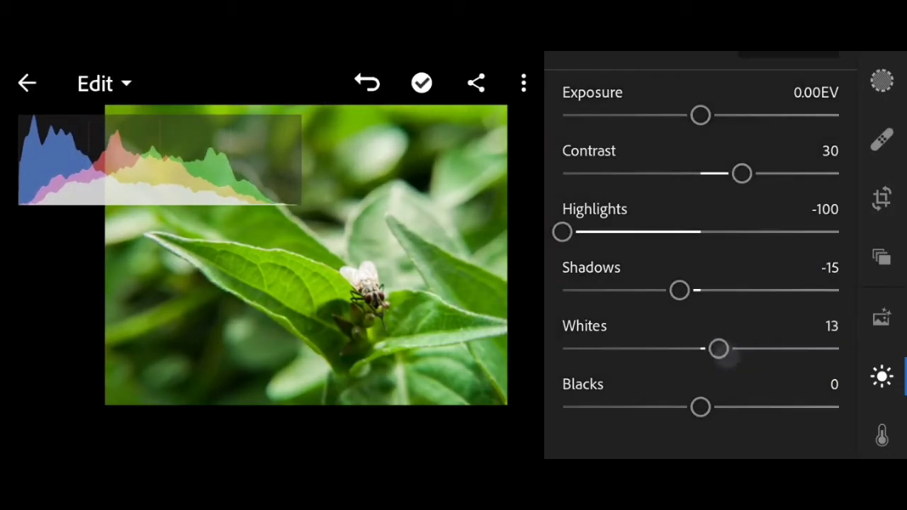
left_click_drag(717, 348, 700, 348)
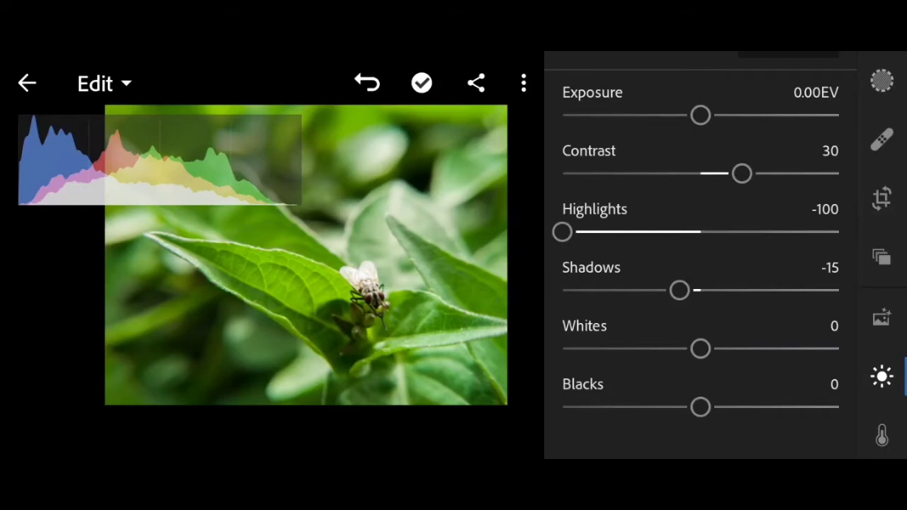
left_click_drag(700, 348, 789, 348)
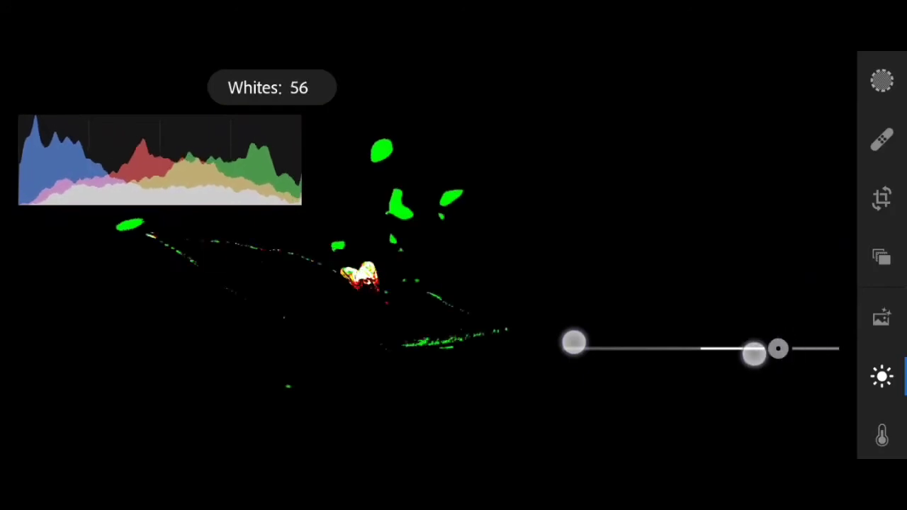
left_click_drag(754, 347, 787, 348)
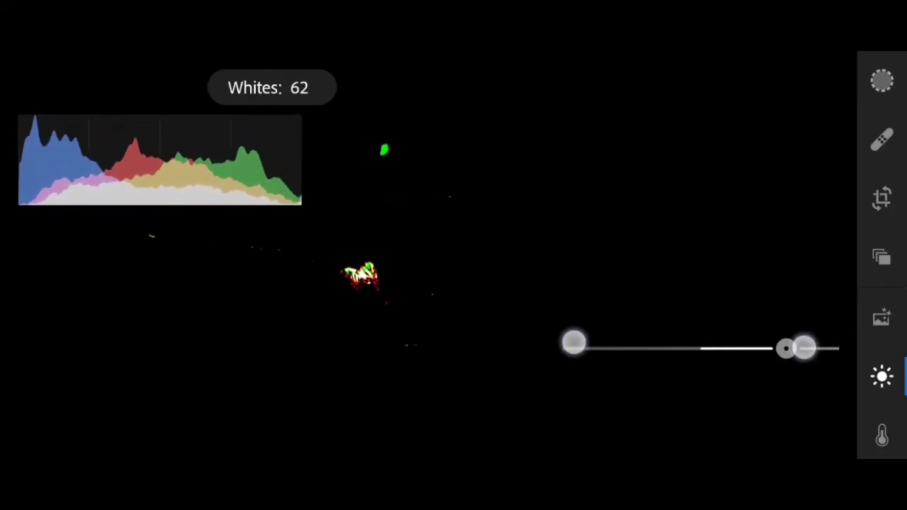
left_click_drag(804, 347, 797, 348)
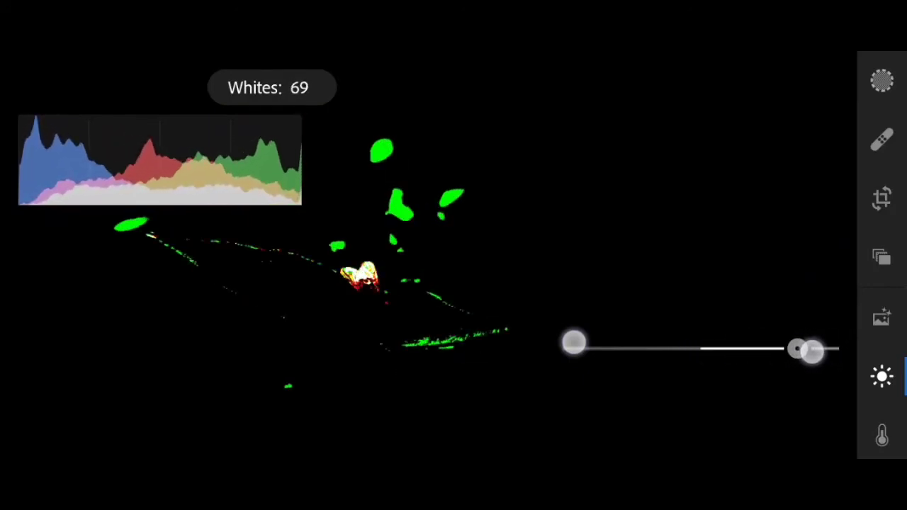
left_click_drag(811, 349, 829, 351)
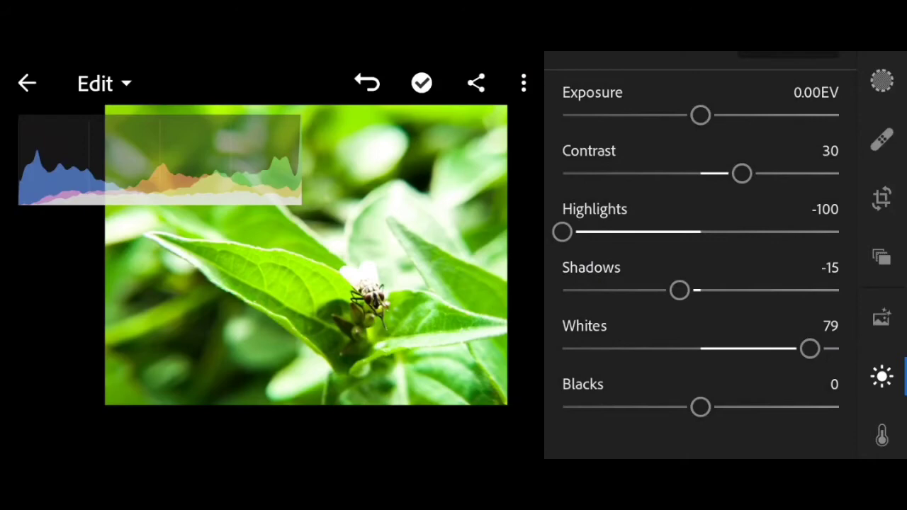
left_click_drag(809, 348, 817, 348)
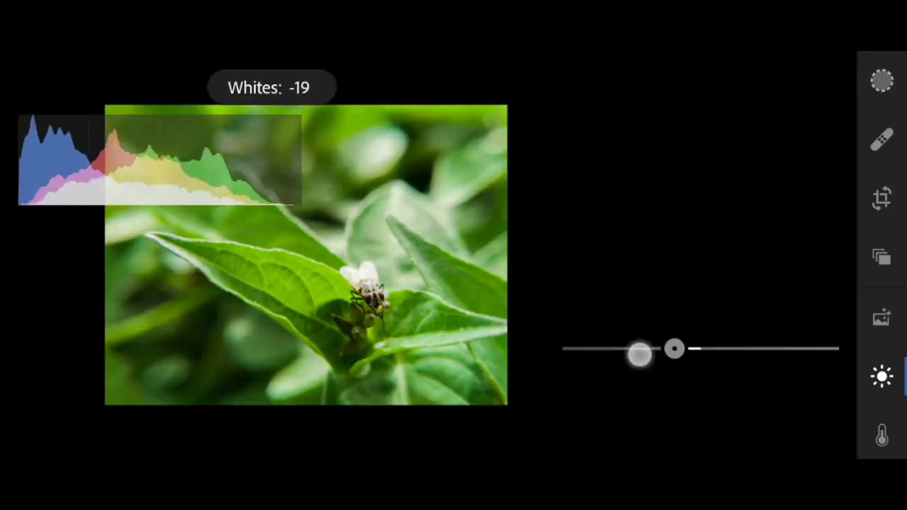
left_click_drag(640, 354, 595, 384)
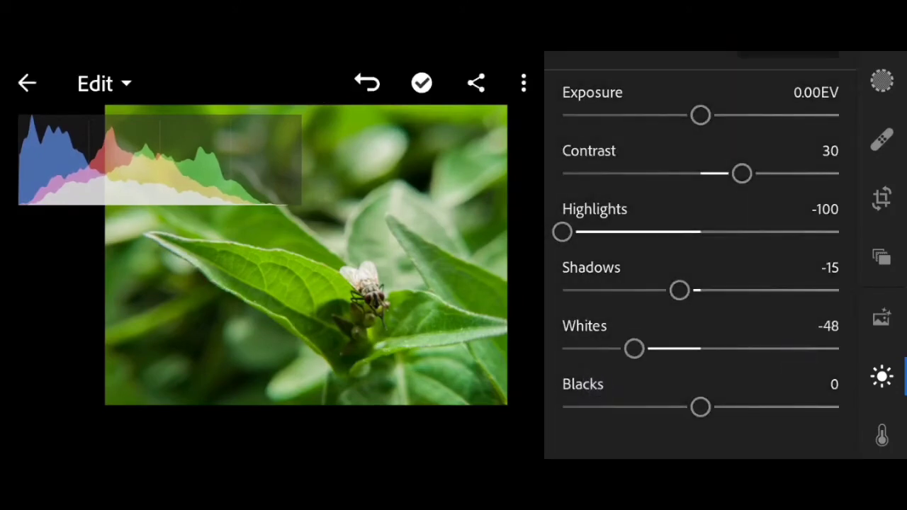
left_click_drag(634, 348, 632, 348)
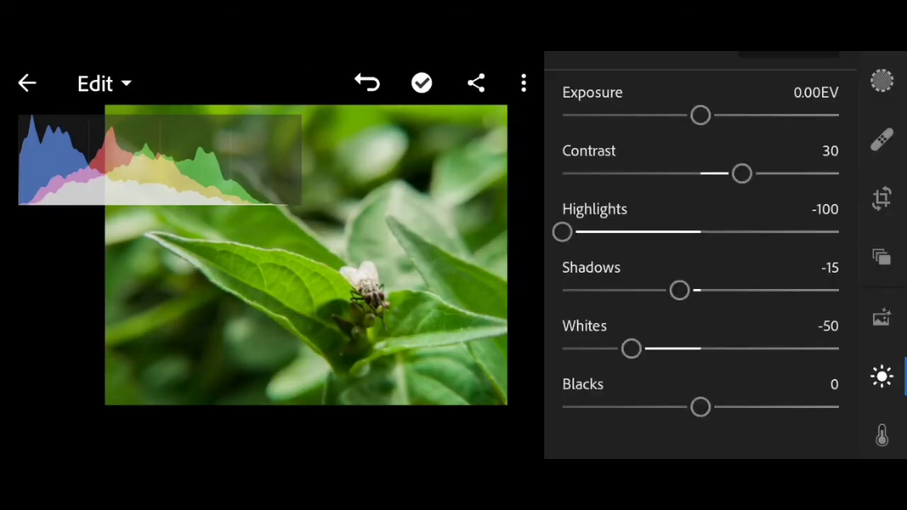
- Darken the Blacks slider to -20, then scroll down to the tone curve
left_click_drag(700, 407, 674, 407)
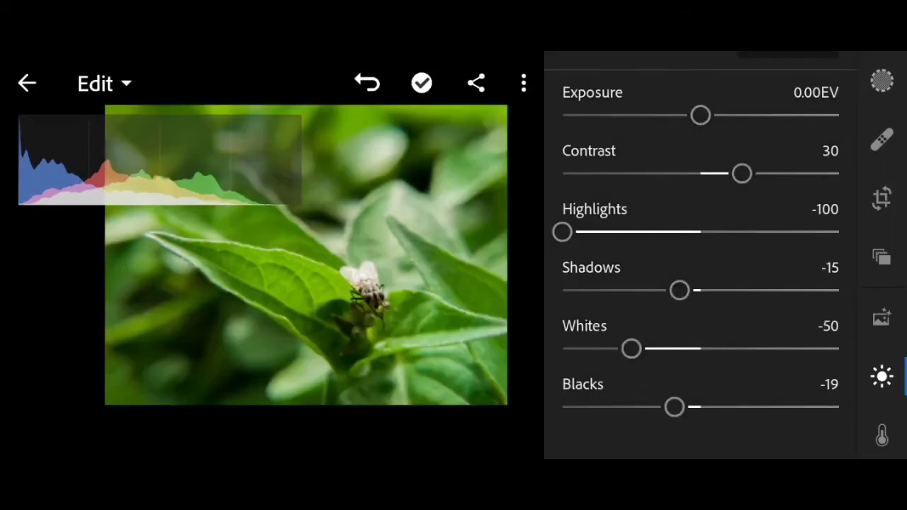
left_click_drag(674, 407, 656, 407)
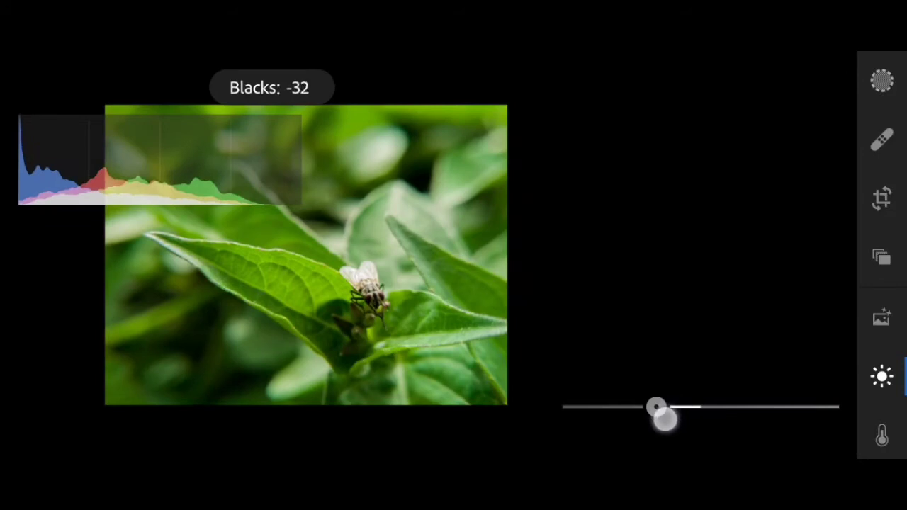
left_click_drag(655, 408, 666, 408)
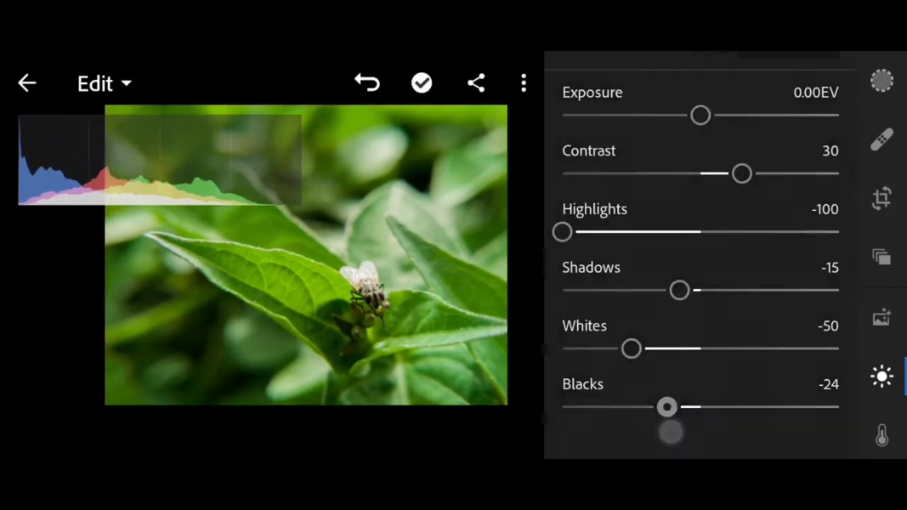
left_click_drag(666, 406, 671, 407)
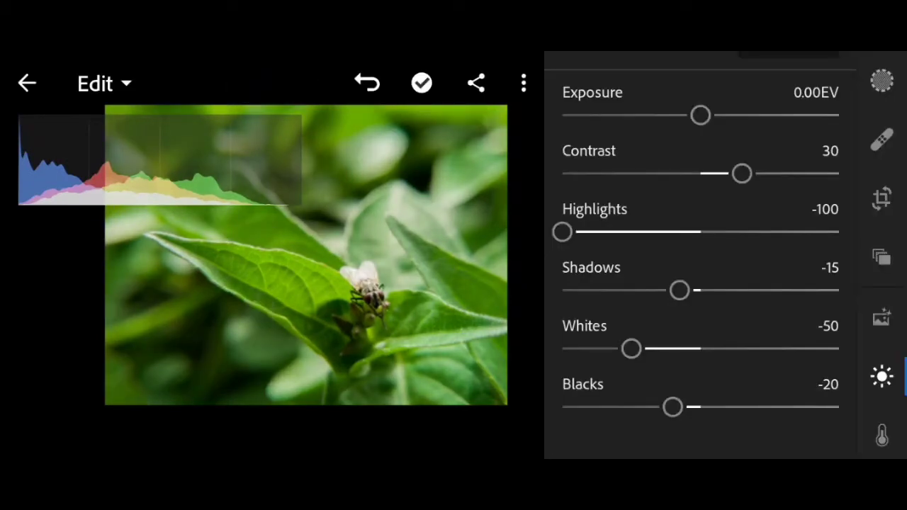
scroll("down", 3)
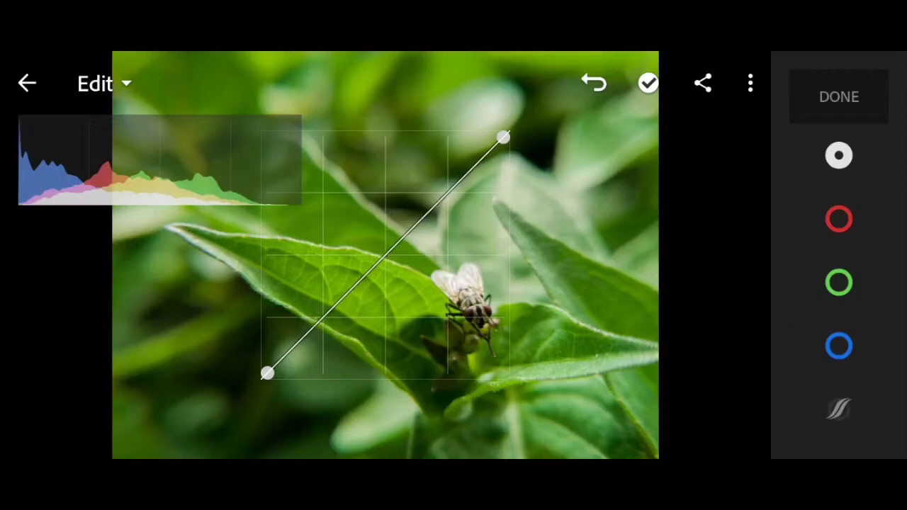
- Lift the curve's black point and pull down new shadow and highlight points
left_click_drag(268, 373, 243, 367)
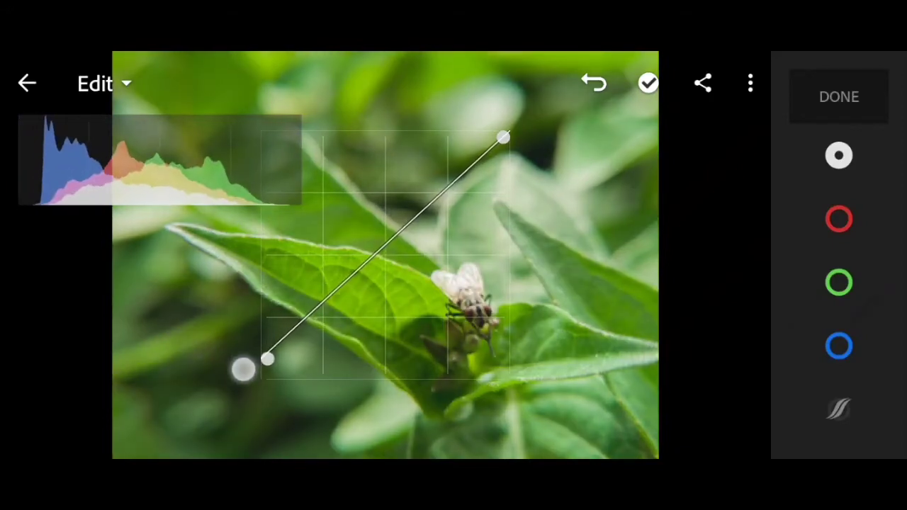
left_click_drag(243, 367, 224, 372)
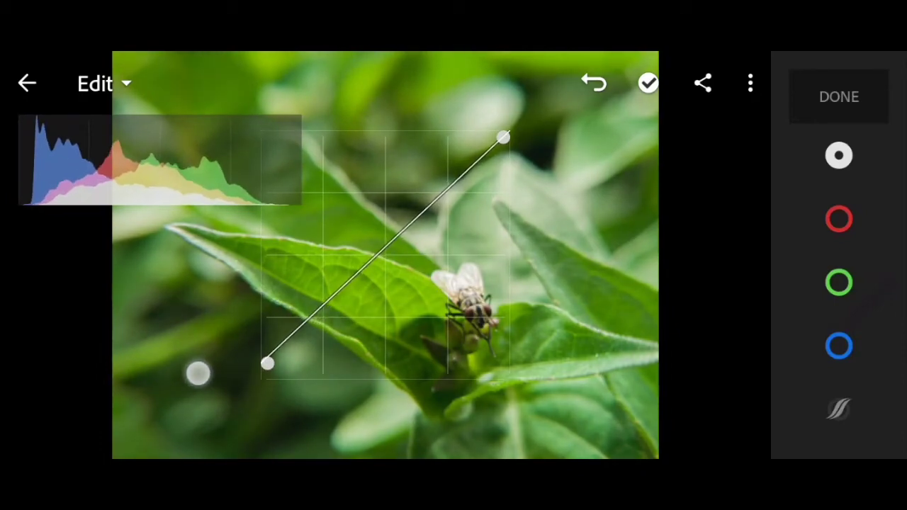
left_click_drag(198, 373, 333, 310)
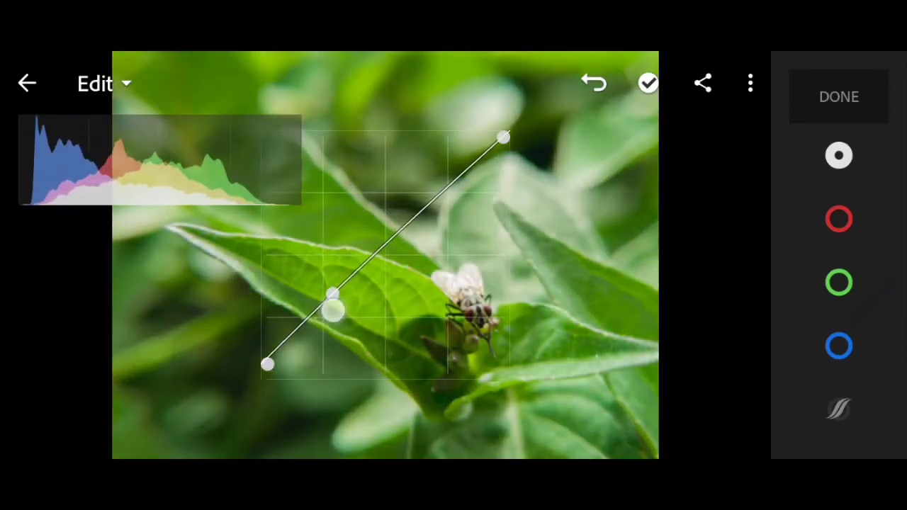
left_click_drag(333, 312, 322, 340)
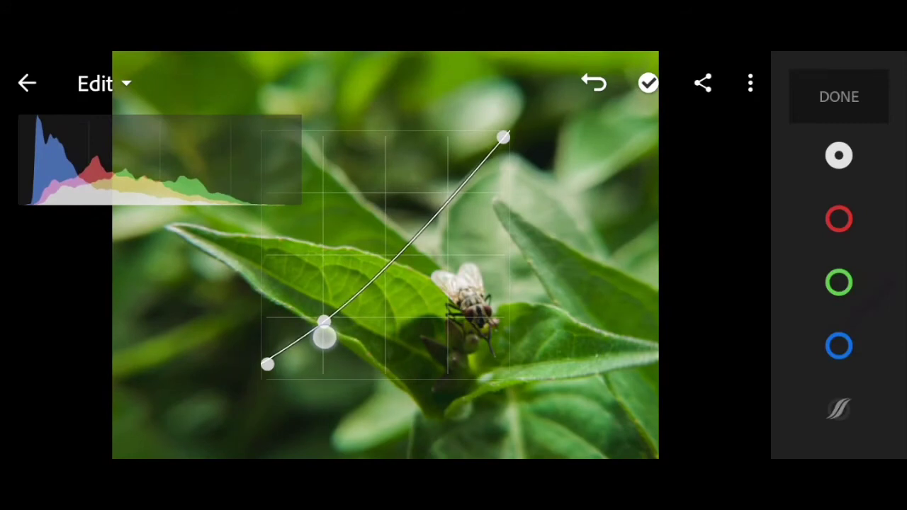
left_click_drag(324, 338, 323, 322)
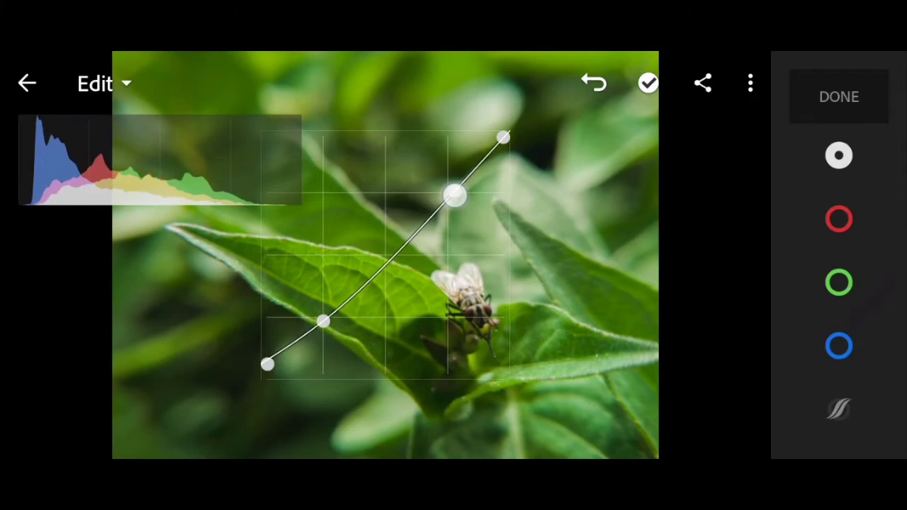
left_click_drag(453, 195, 453, 189)
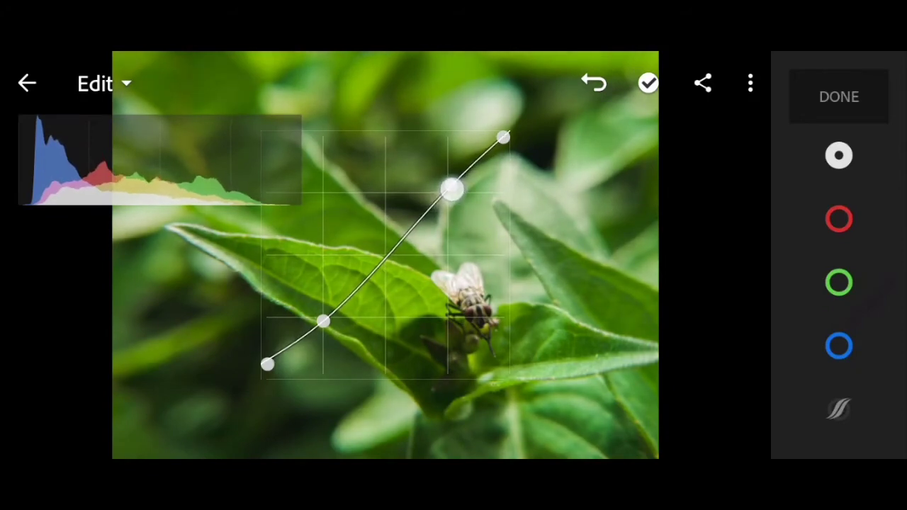
left_click_drag(452, 189, 452, 206)
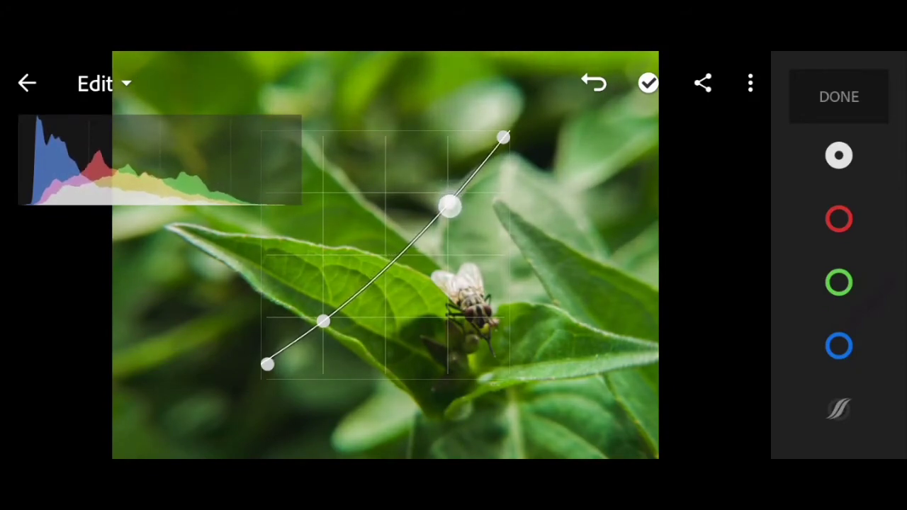
left_click_drag(450, 205, 450, 197)
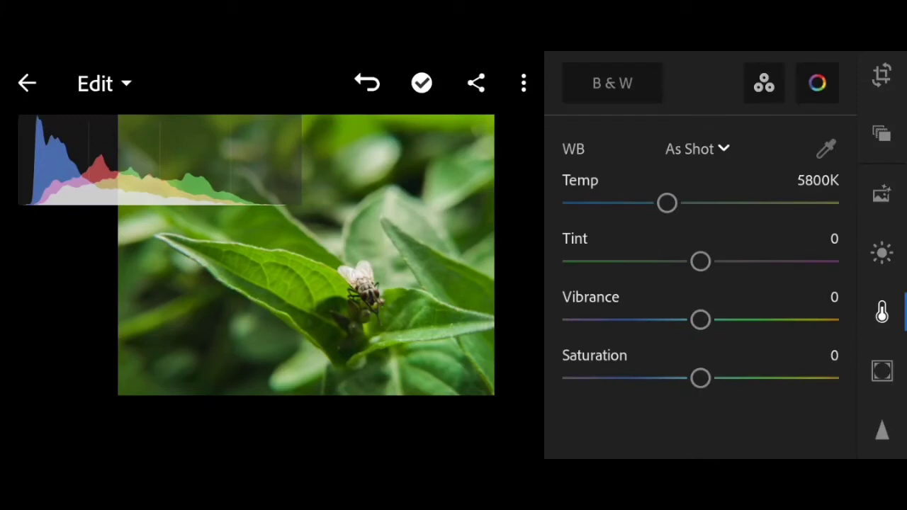
- In the Color panel, set Vibrance to -20 and Saturation to -15
left_click(882, 312)
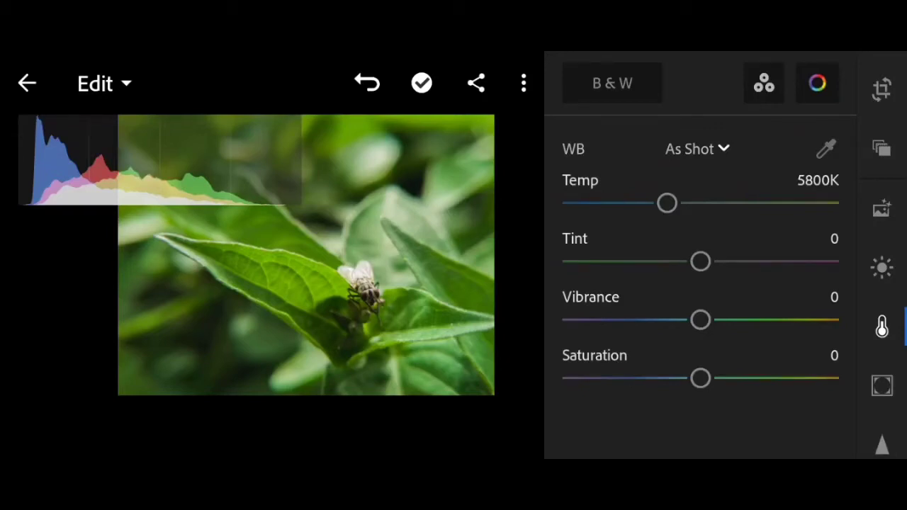
left_click_drag(699, 319, 623, 319)
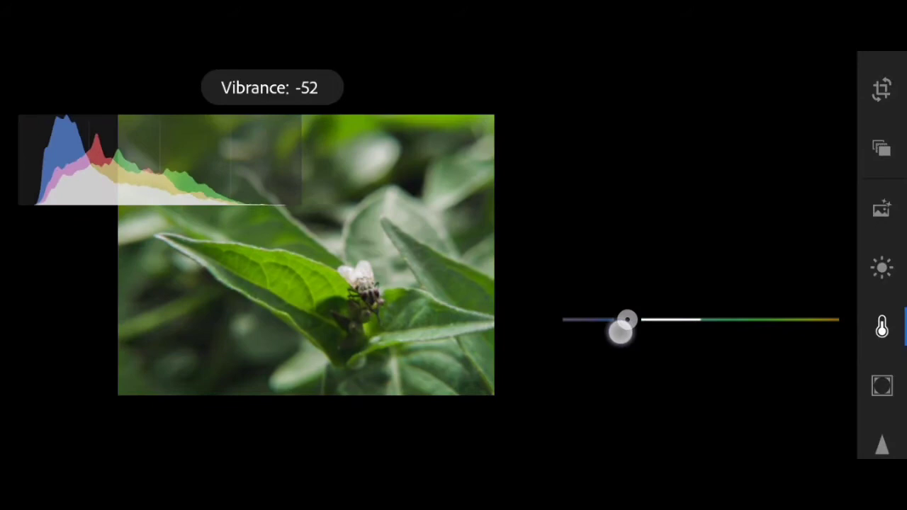
left_click_drag(626, 325, 675, 325)
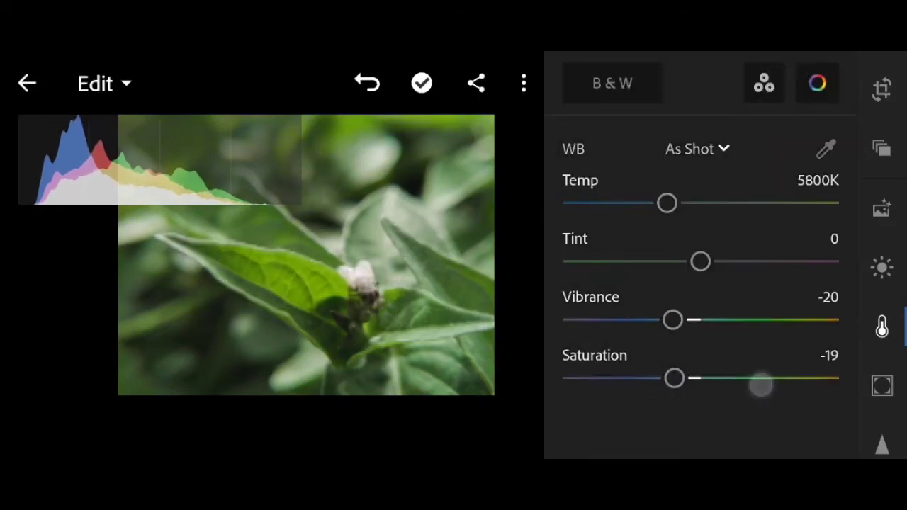
left_click_drag(762, 387, 678, 378)
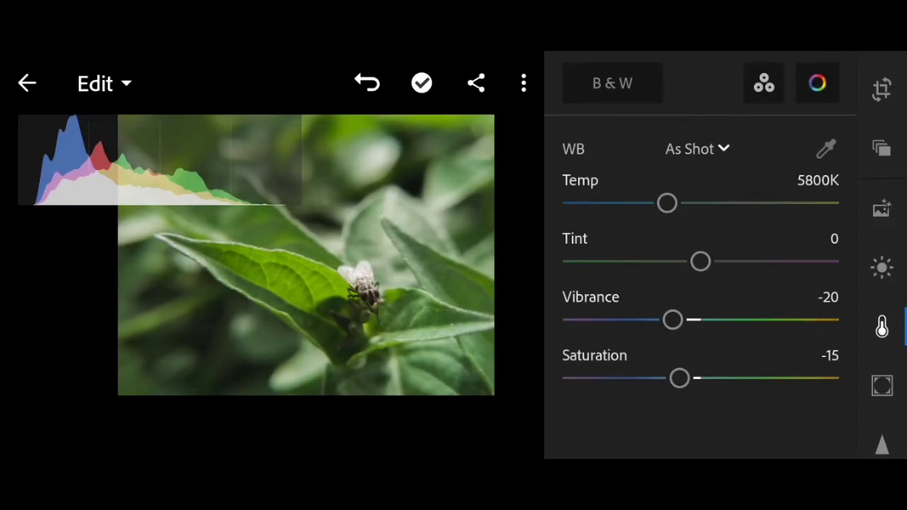
- Set Tint to 12, briefly reverting to As Shot white balance in between
left_click_drag(700, 261, 725, 261)
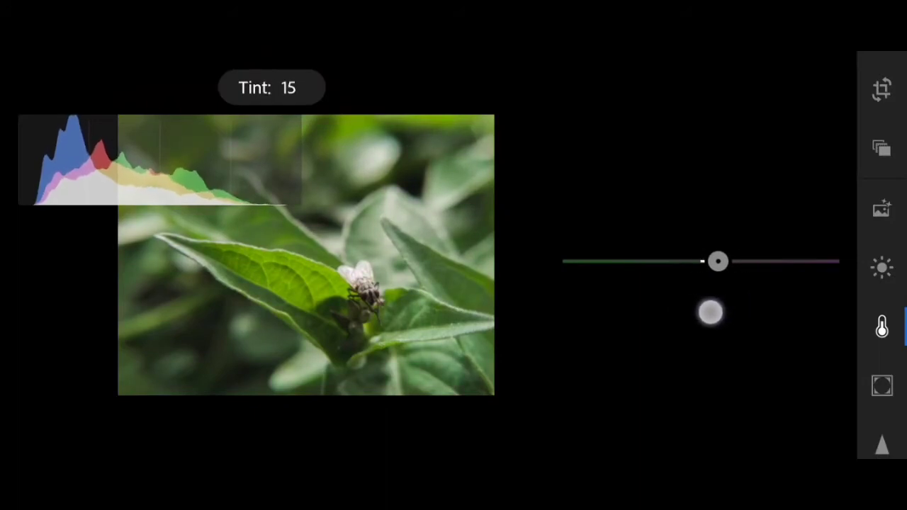
left_click_drag(718, 260, 708, 261)
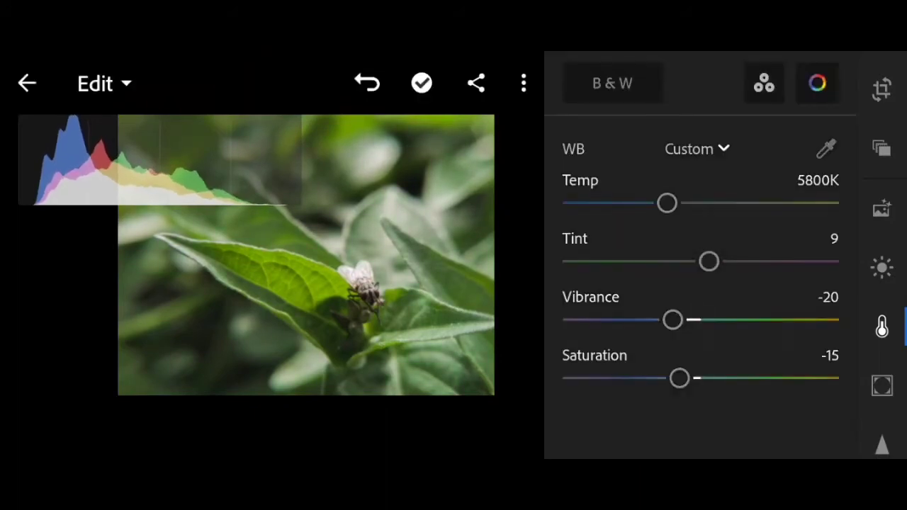
left_click_drag(708, 260, 711, 261)
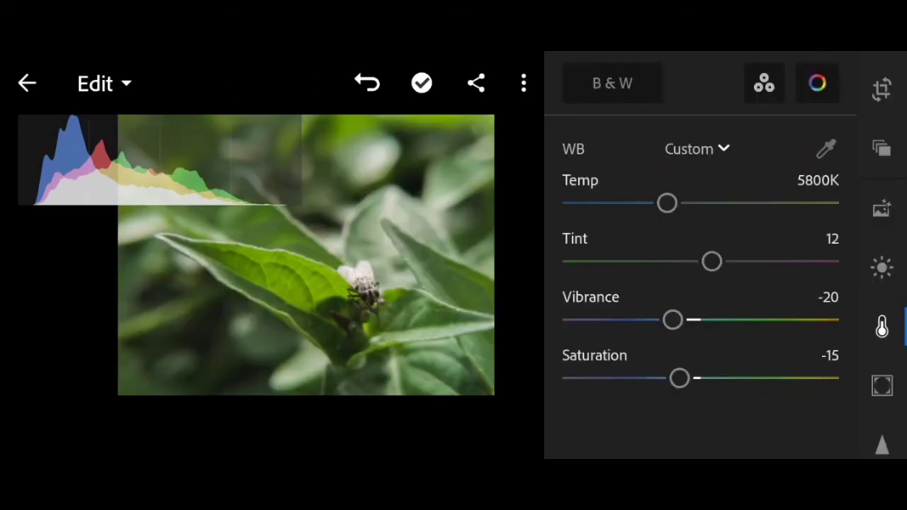
left_click(697, 148)
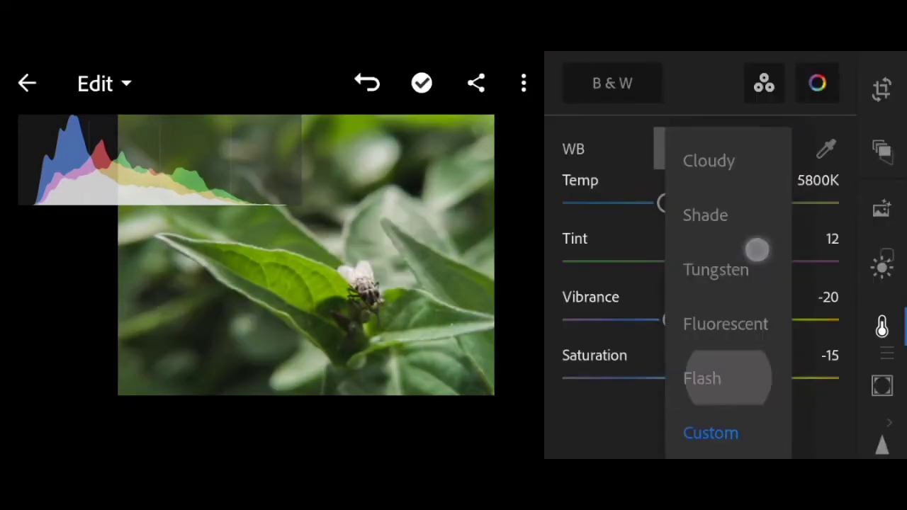
left_click(708, 378)
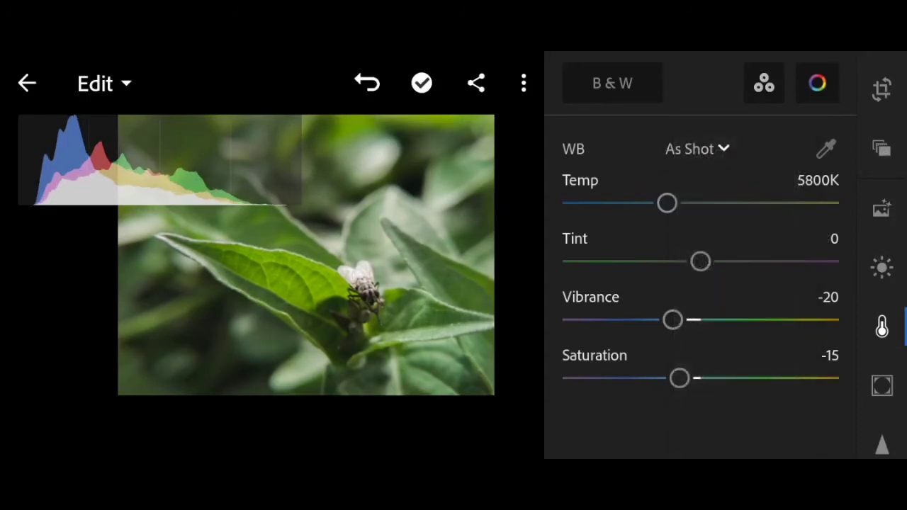
left_click_drag(700, 261, 799, 265)
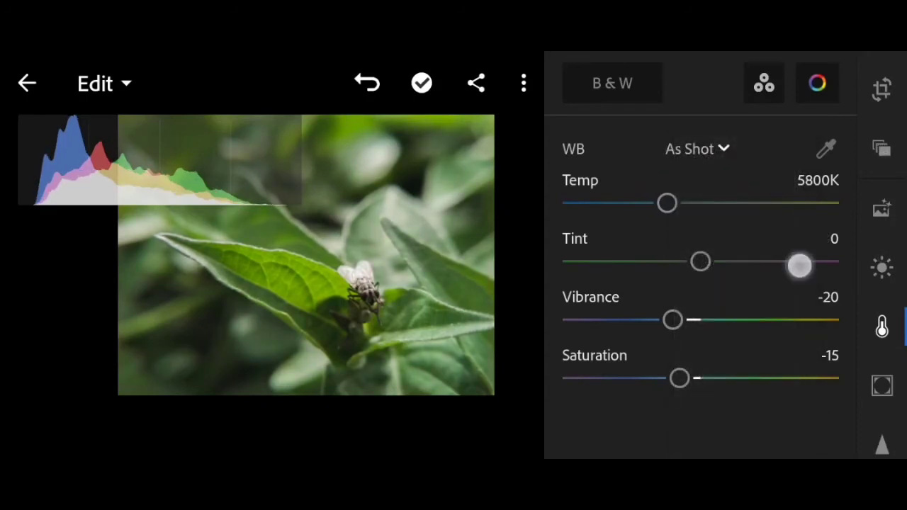
left_click_drag(800, 262, 712, 262)
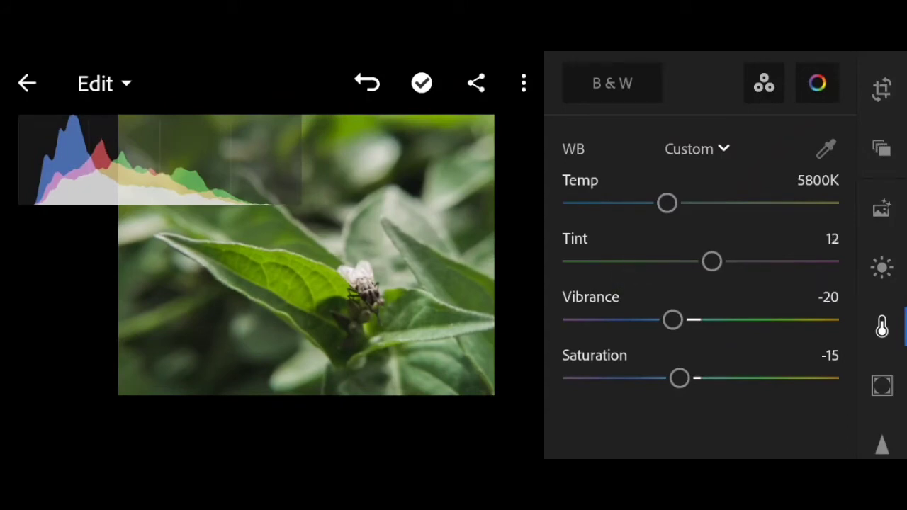
left_click_drag(712, 261, 712, 261)
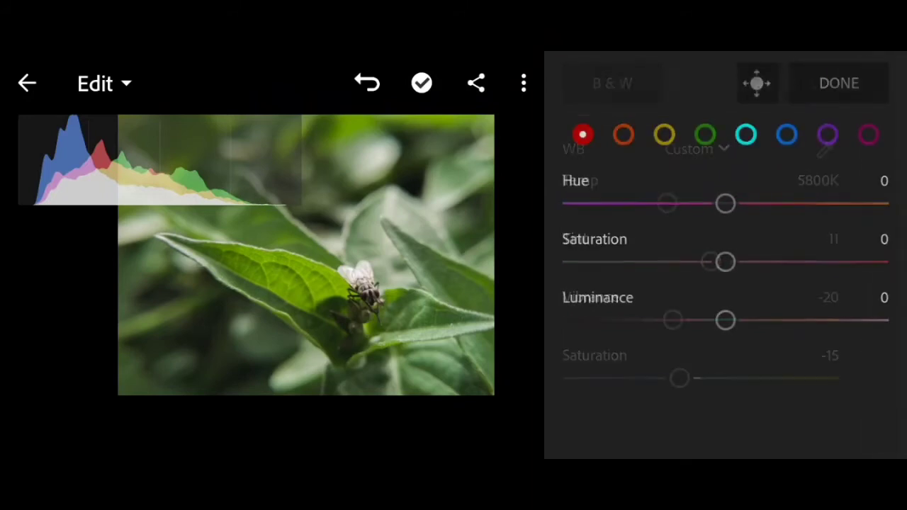
- In Color Mix, give greens Hue 14, Saturation -33 and Luminance -14
left_click(705, 134)
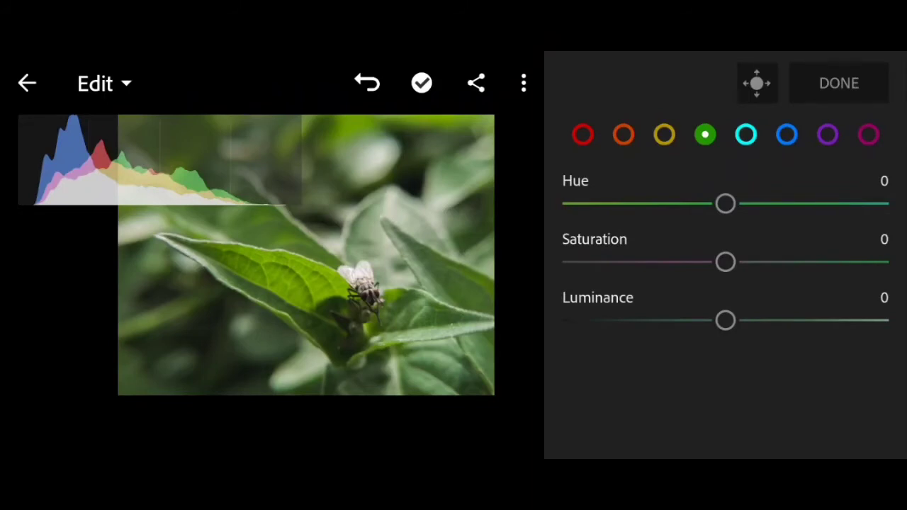
left_click(664, 134)
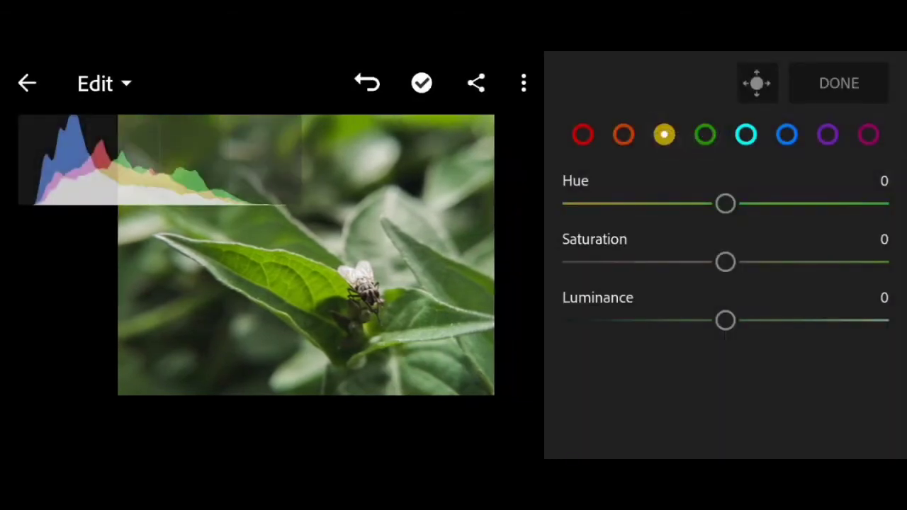
left_click(705, 134)
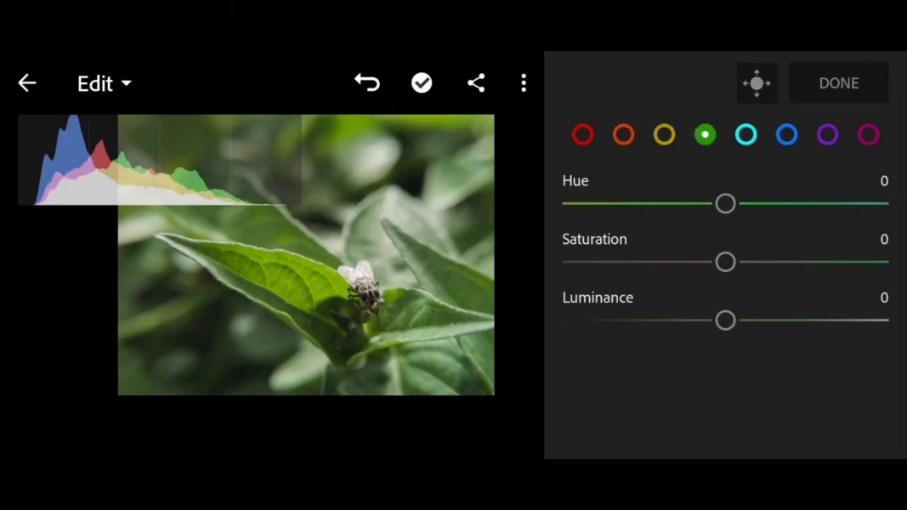
left_click_drag(725, 204, 754, 204)
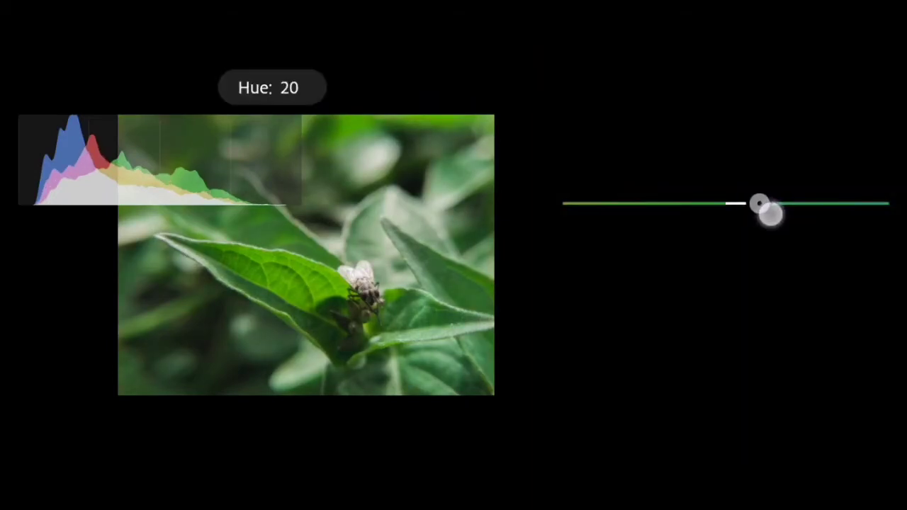
left_click_drag(758, 209, 747, 205)
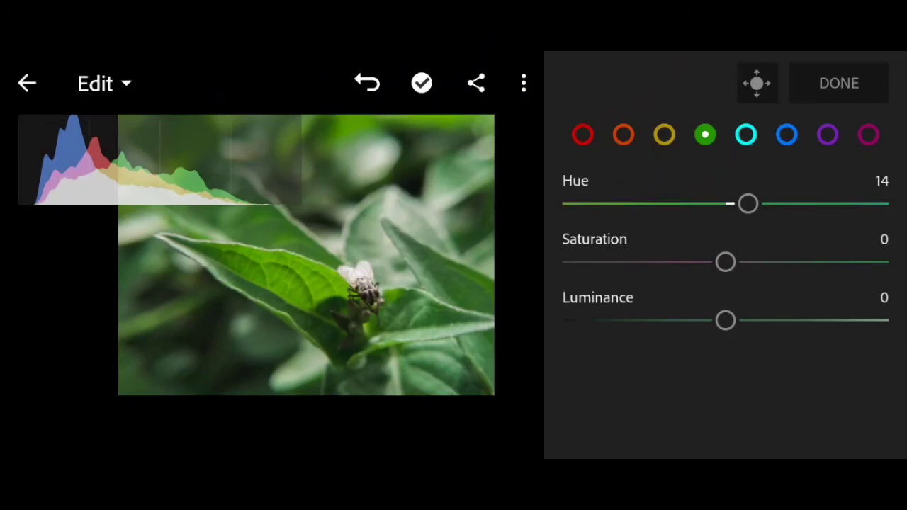
left_click_drag(726, 261, 698, 262)
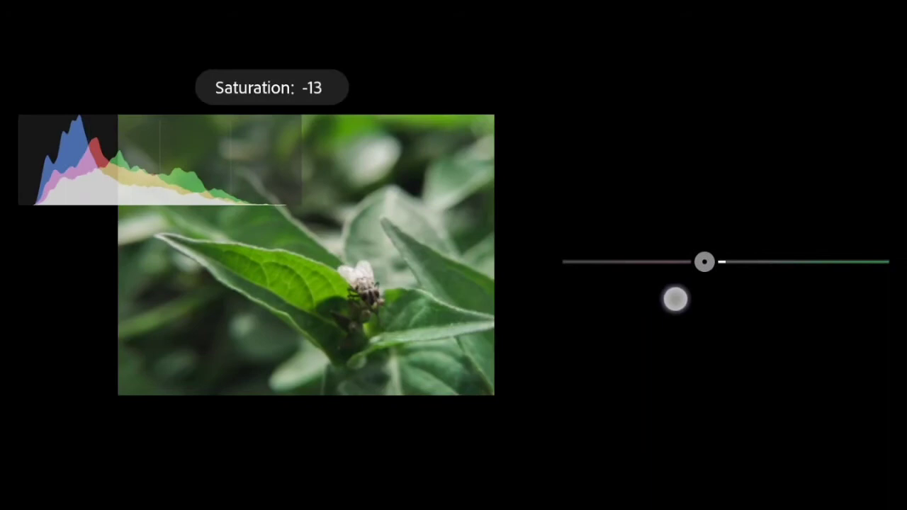
left_click_drag(705, 262, 655, 262)
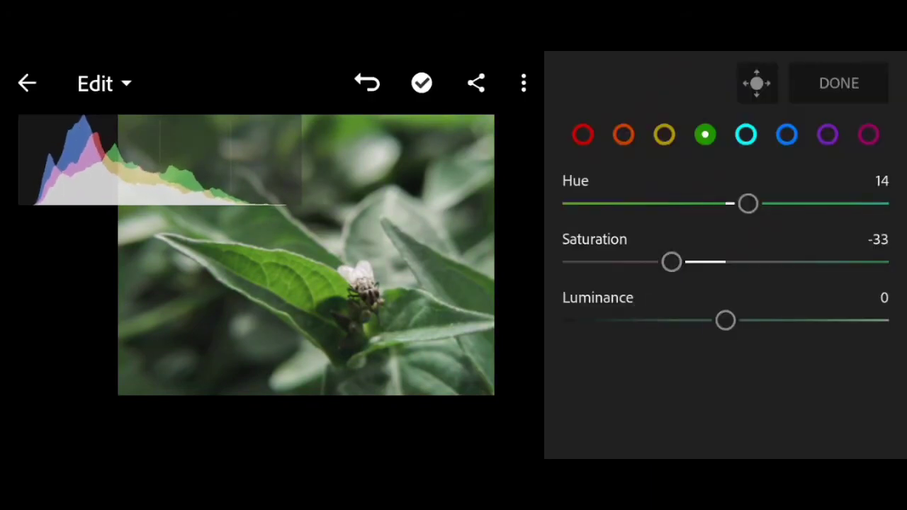
left_click_drag(725, 321, 702, 320)
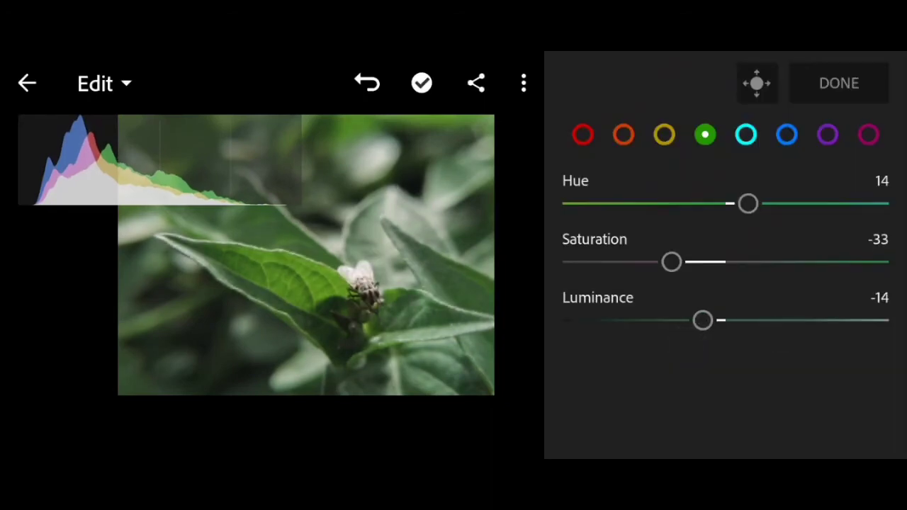
- Shift the yellows' Hue slider up and then back down
left_click_drag(747, 203, 714, 213)
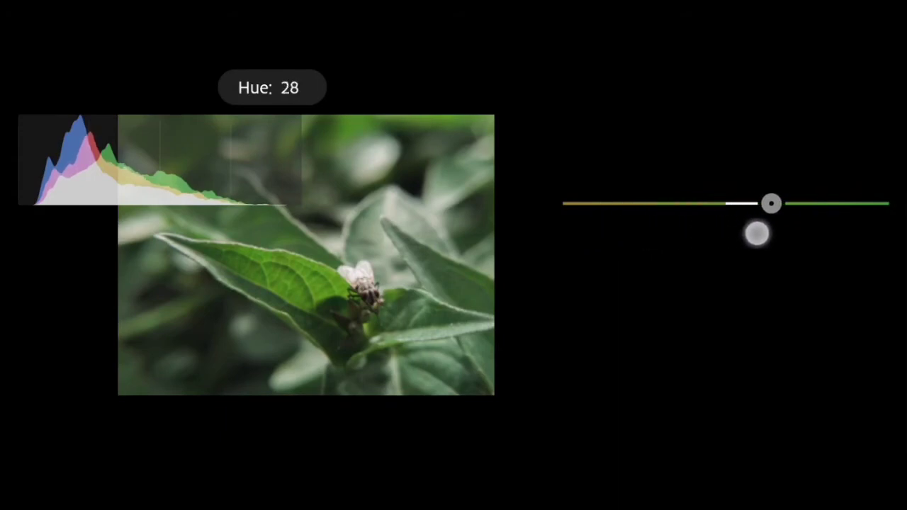
left_click_drag(771, 204, 727, 204)
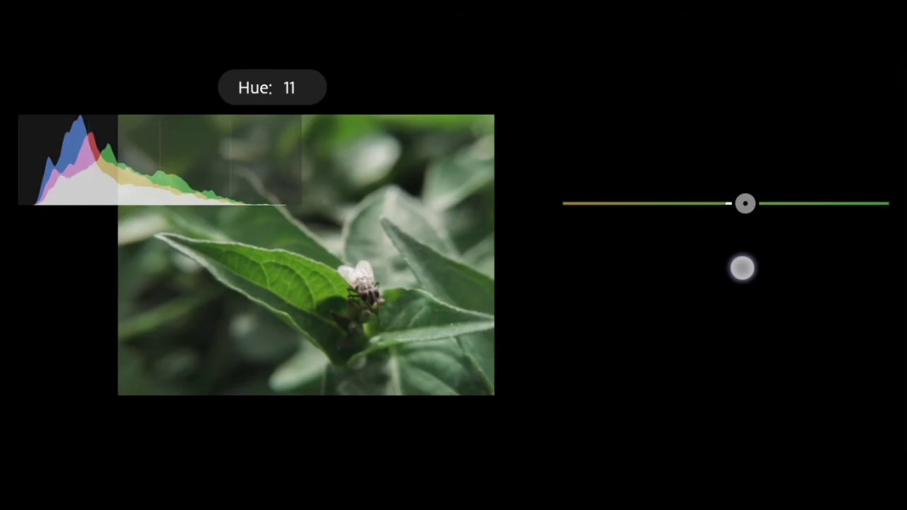
left_click_drag(745, 204, 693, 204)
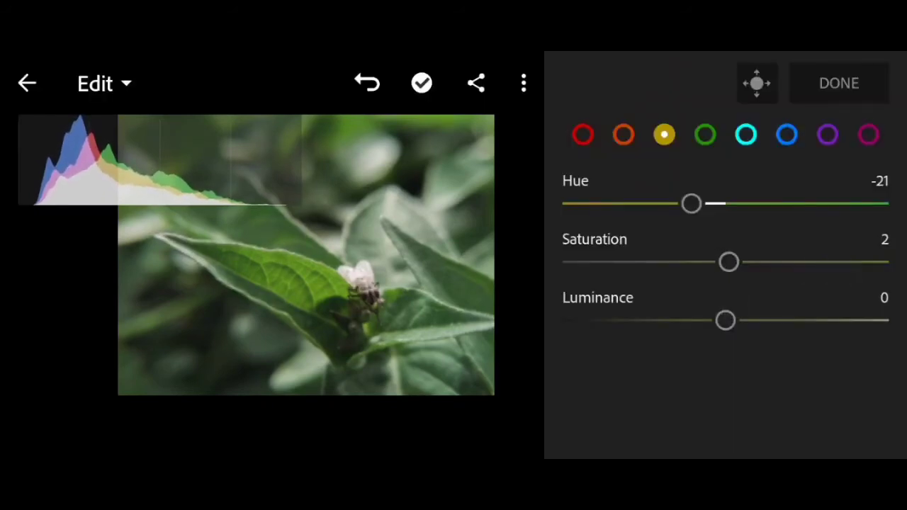
- Raise the yellows' Saturation and brighten their Luminance to 25
left_click_drag(728, 262, 742, 263)
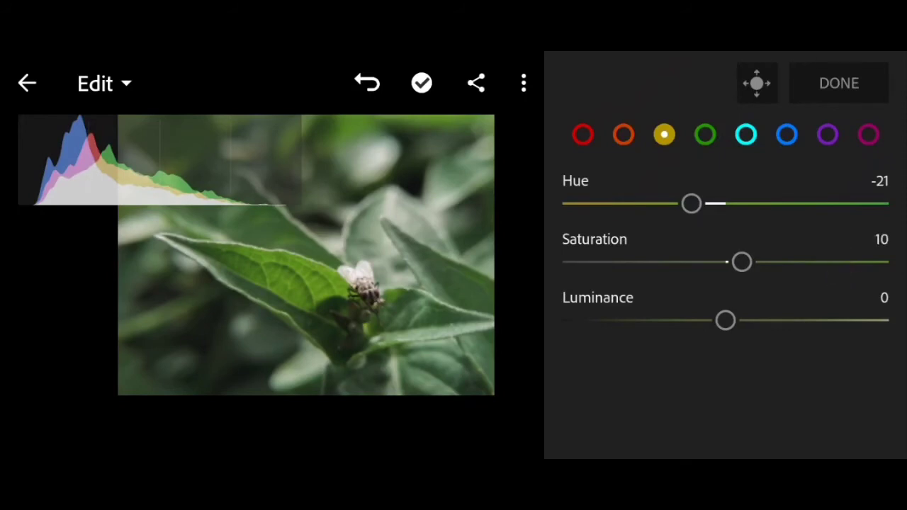
left_click_drag(725, 320, 765, 320)
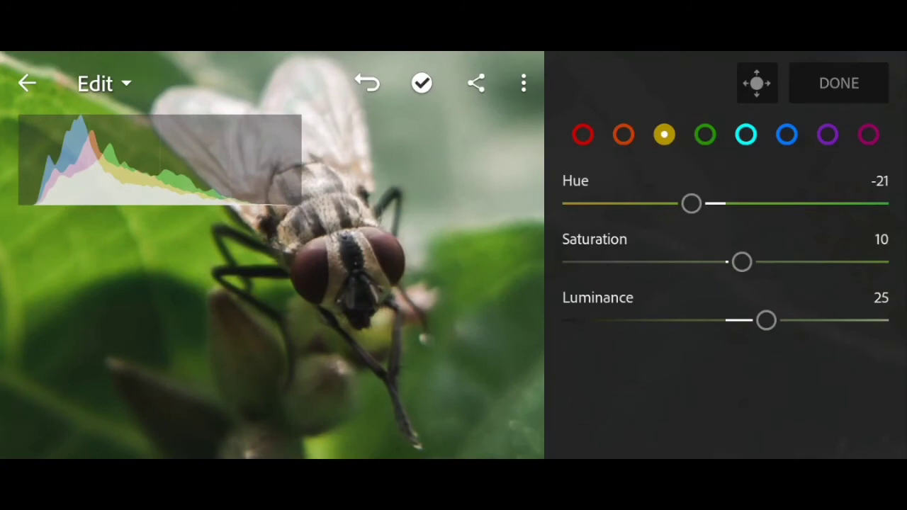
left_click_drag(741, 262, 811, 262)
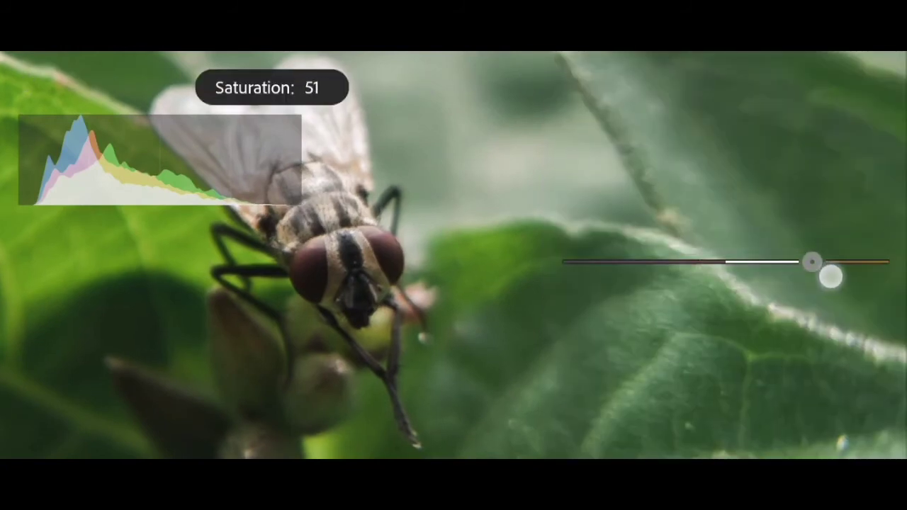
left_click_drag(811, 261, 786, 260)
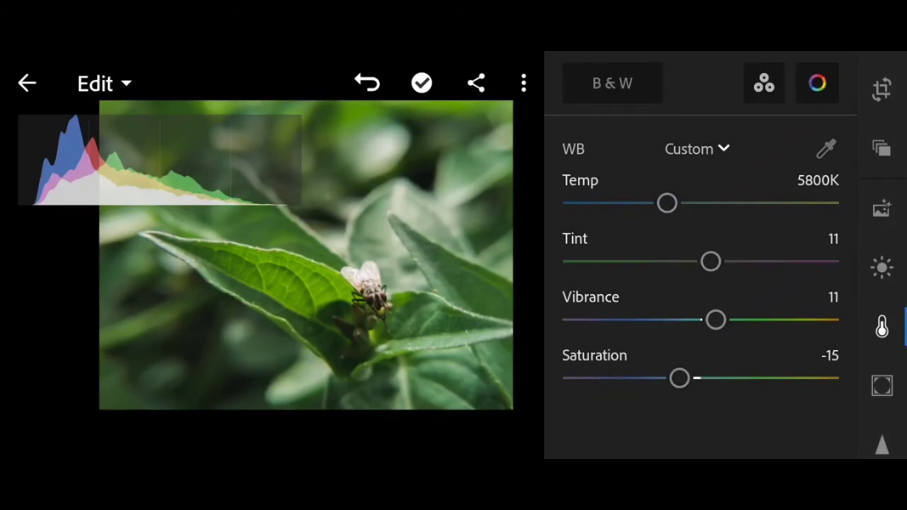
- In the Effects panel, settle Clarity at 20 after testing values, then set Dehaze to 25
left_click(882, 385)
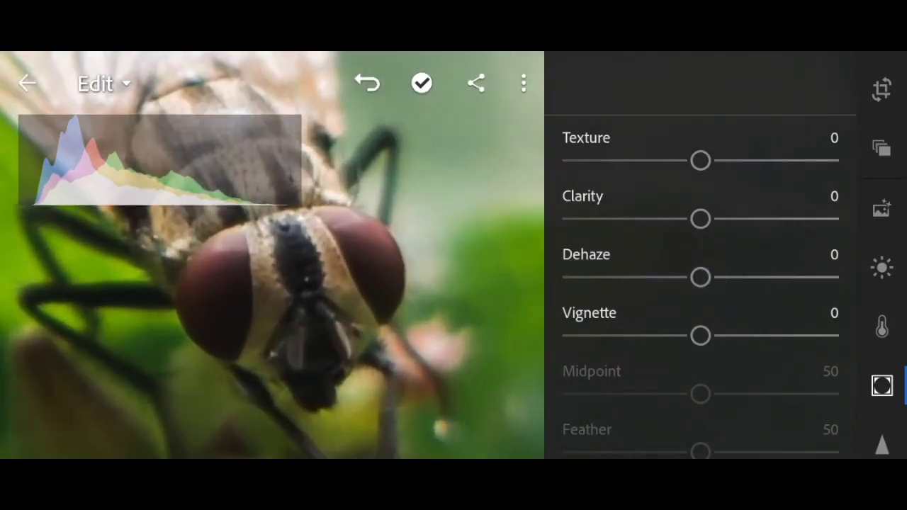
left_click_drag(700, 219, 783, 219)
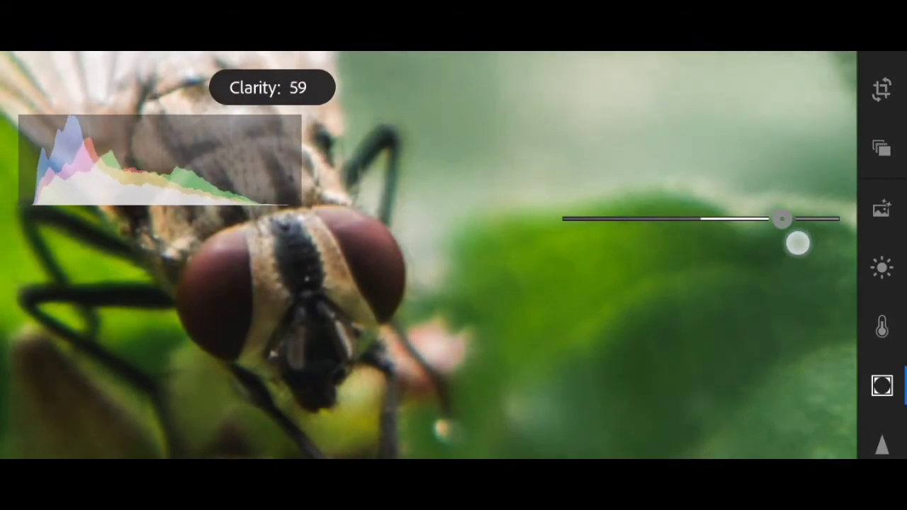
left_click_drag(781, 218, 753, 218)
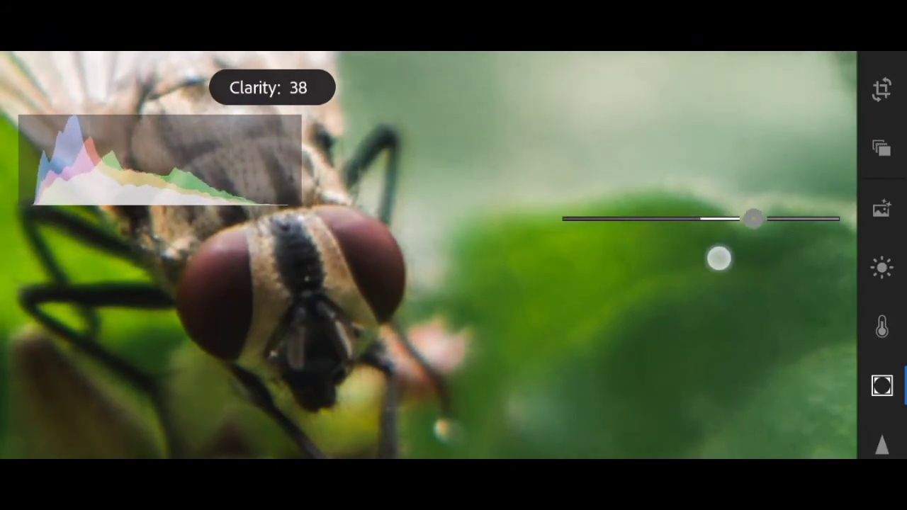
left_click_drag(753, 218, 726, 219)
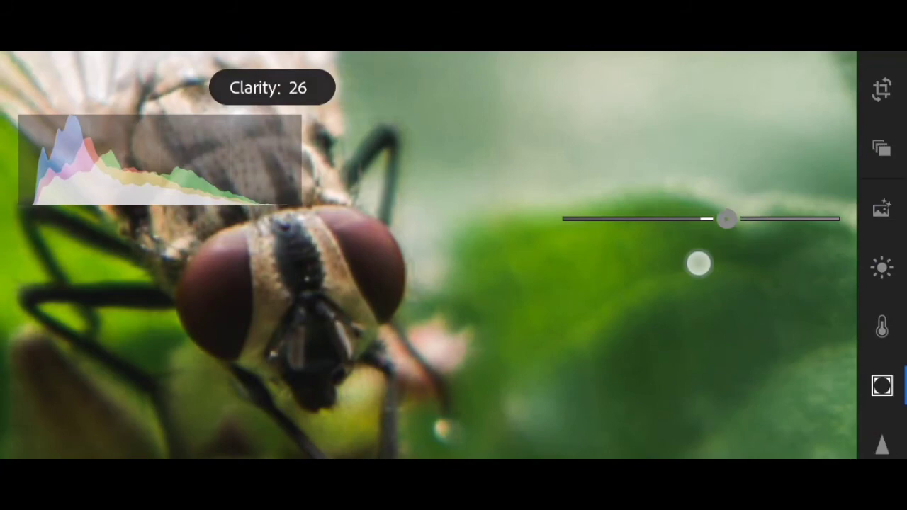
left_click_drag(724, 219, 618, 218)
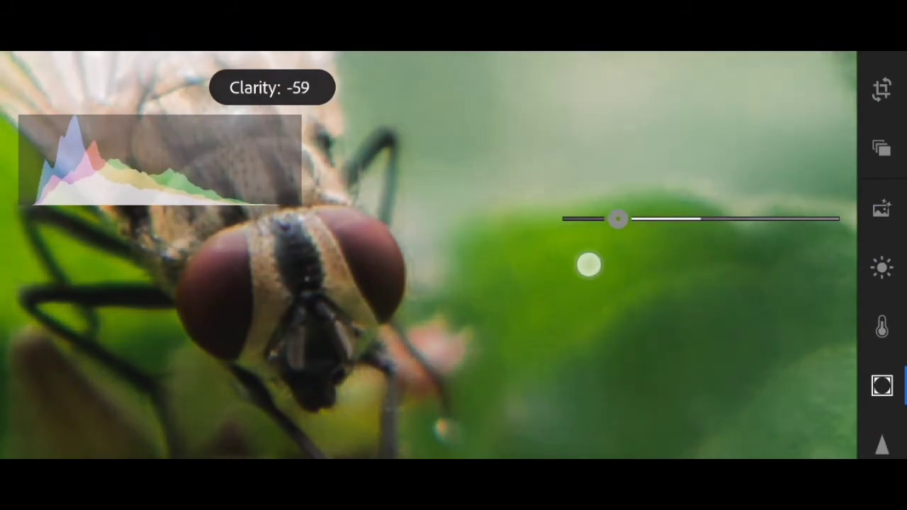
left_click_drag(618, 219, 600, 219)
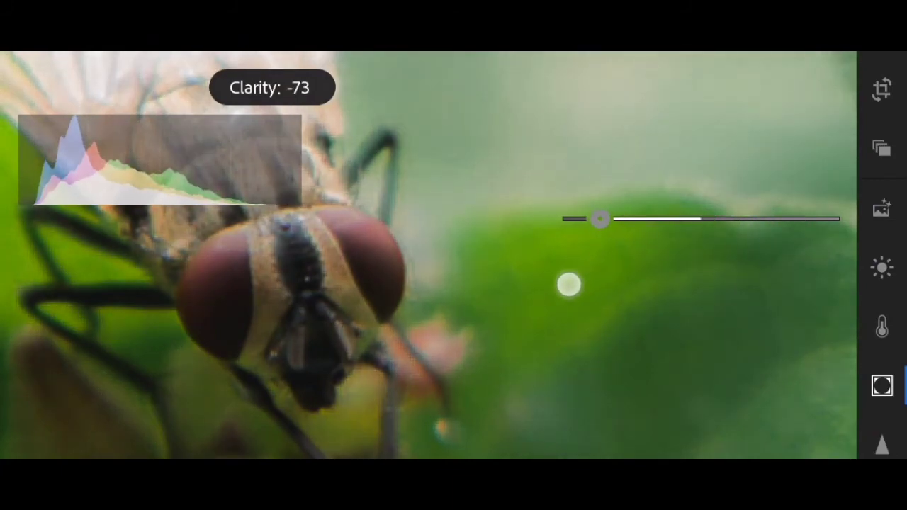
left_click_drag(600, 219, 582, 218)
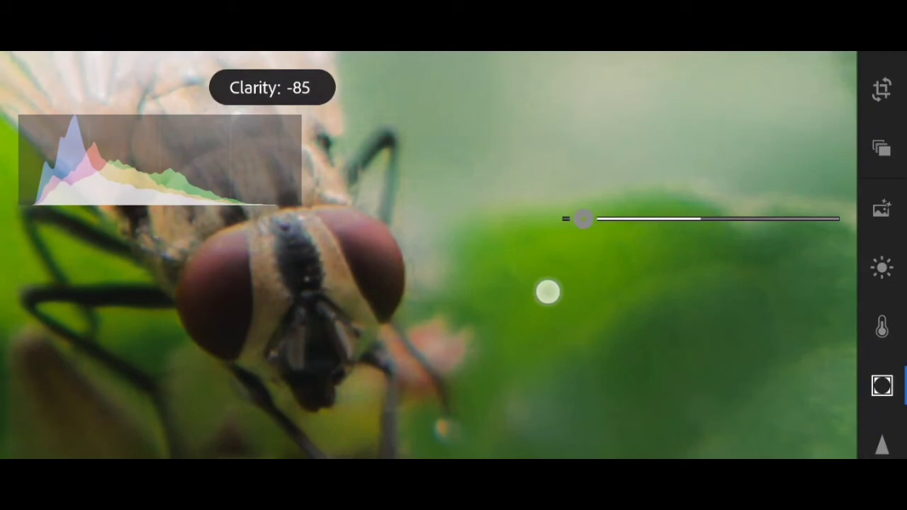
left_click_drag(583, 218, 793, 218)
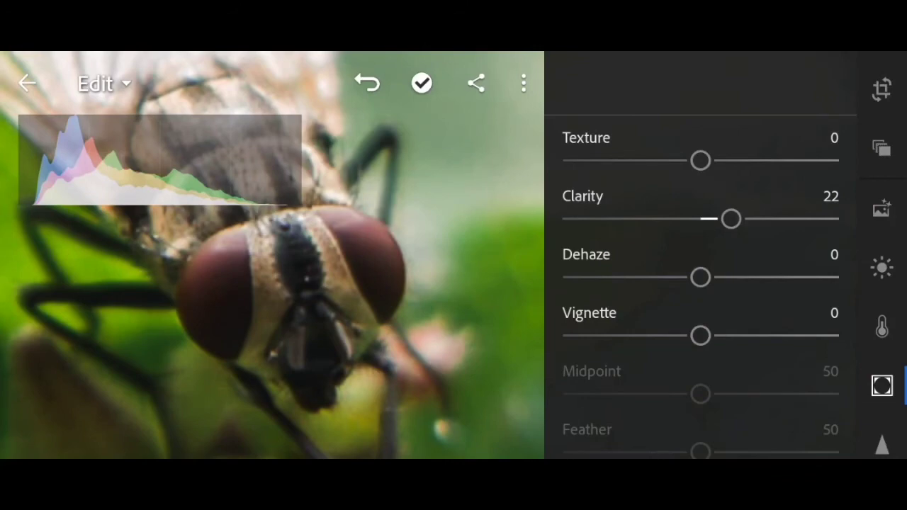
left_click_drag(731, 219, 725, 219)
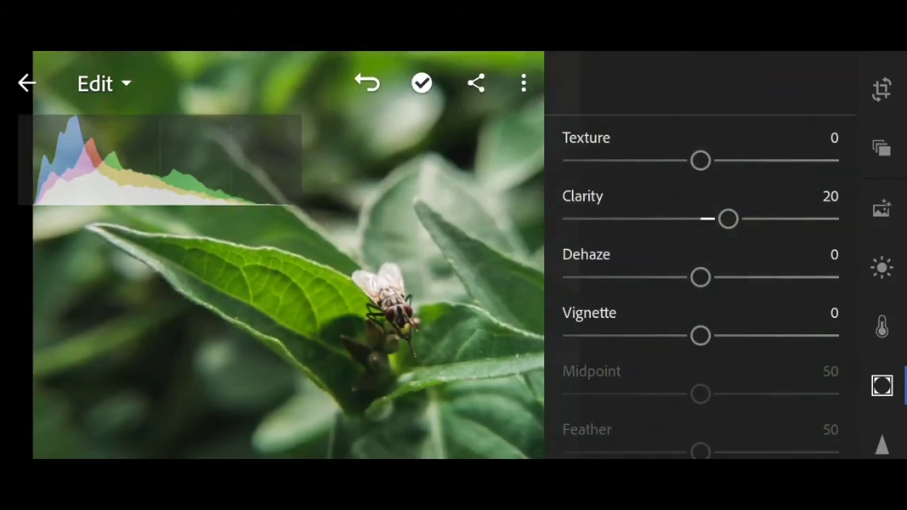
left_click_drag(700, 277, 737, 277)
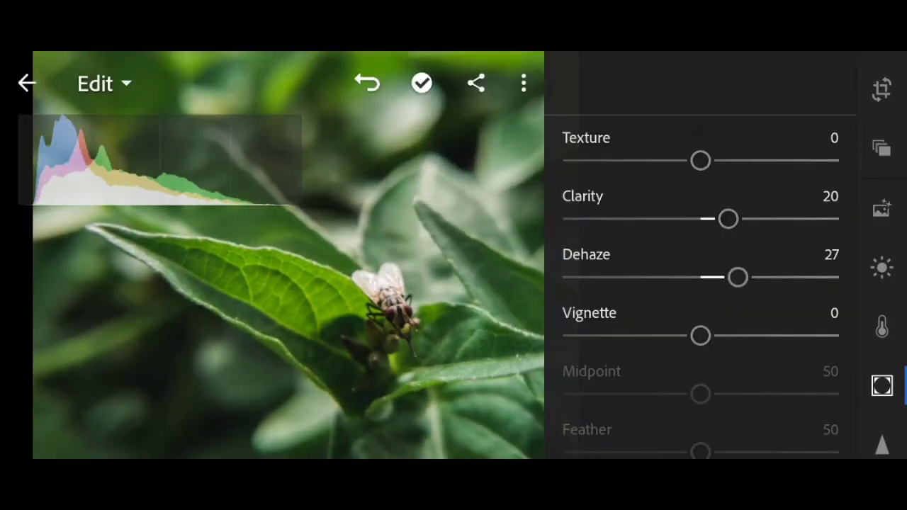
left_click_drag(737, 277, 735, 277)
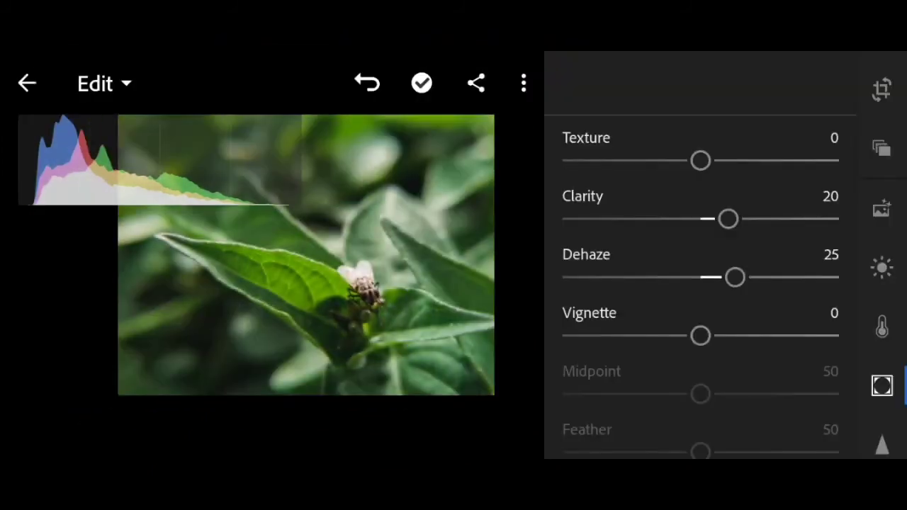
- Set Vignette to -20 with Midpoint 60, then scroll the Effects panel down
left_click_drag(700, 335, 677, 335)
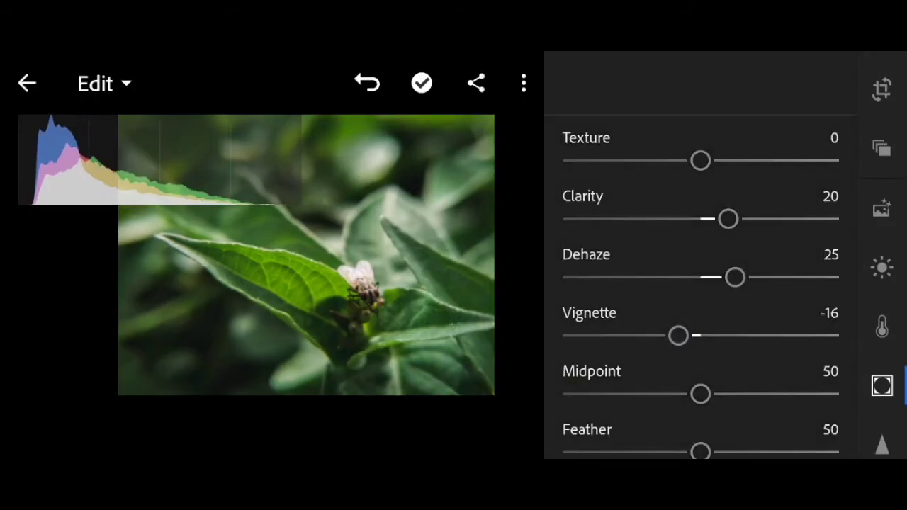
left_click_drag(678, 335, 672, 335)
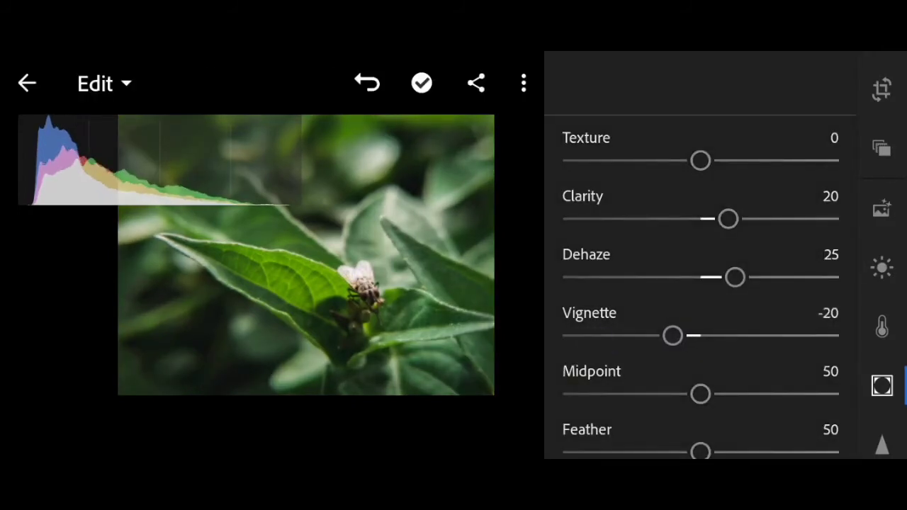
left_click_drag(700, 394, 726, 395)
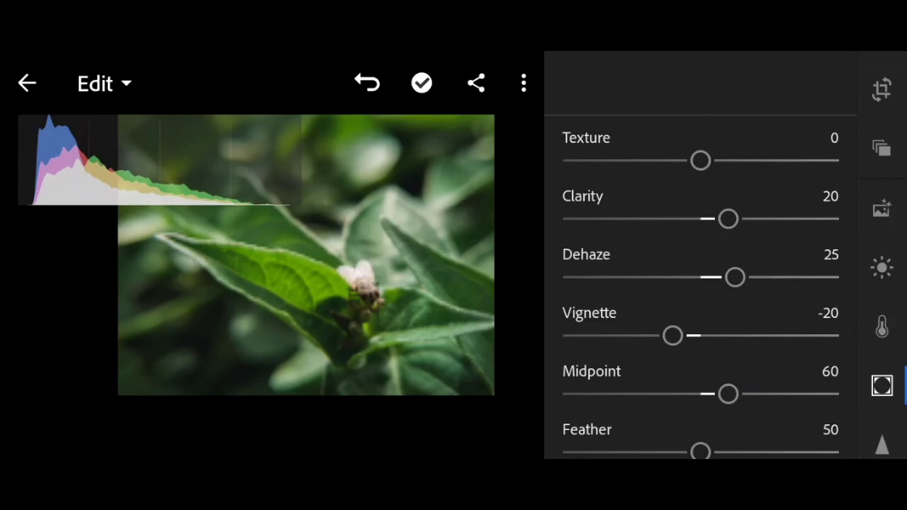
left_click_drag(700, 452, 719, 437)
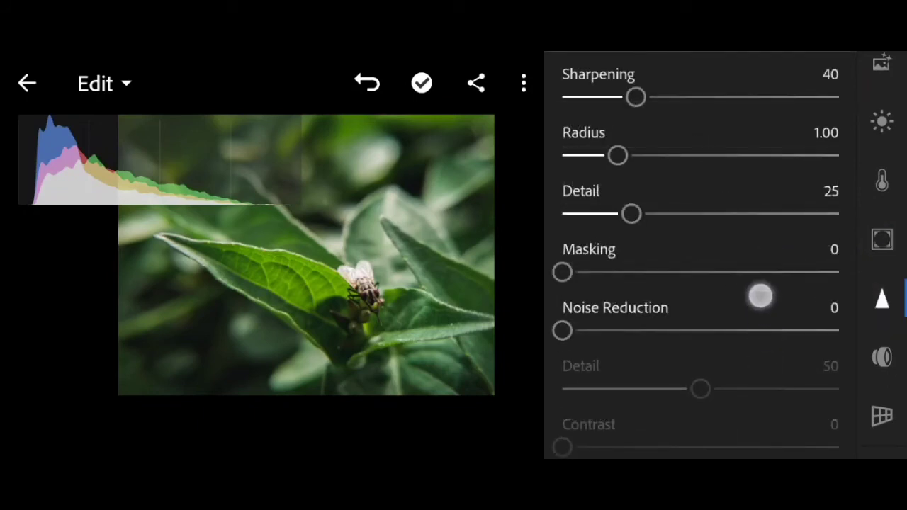
scroll("down", 3)
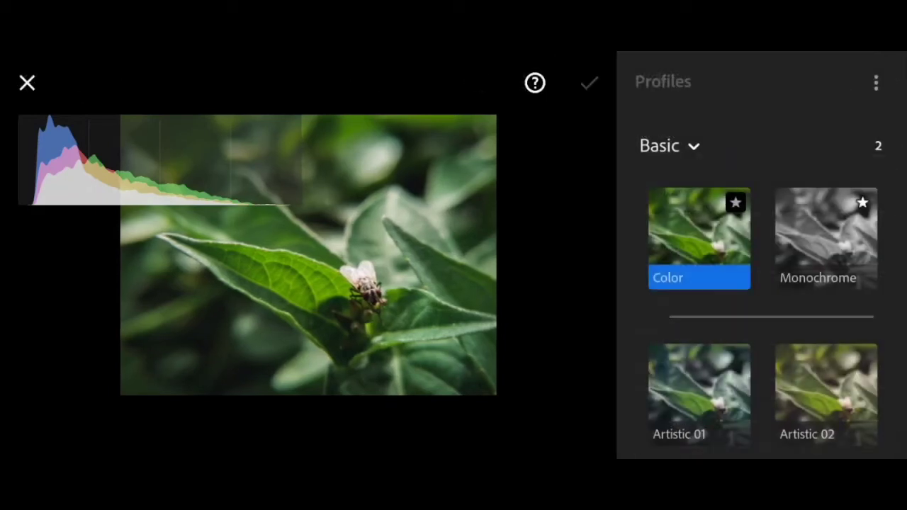
- Apply the Artistic 02 profile and fine-tune its amount to about 63
scroll("down", 3)
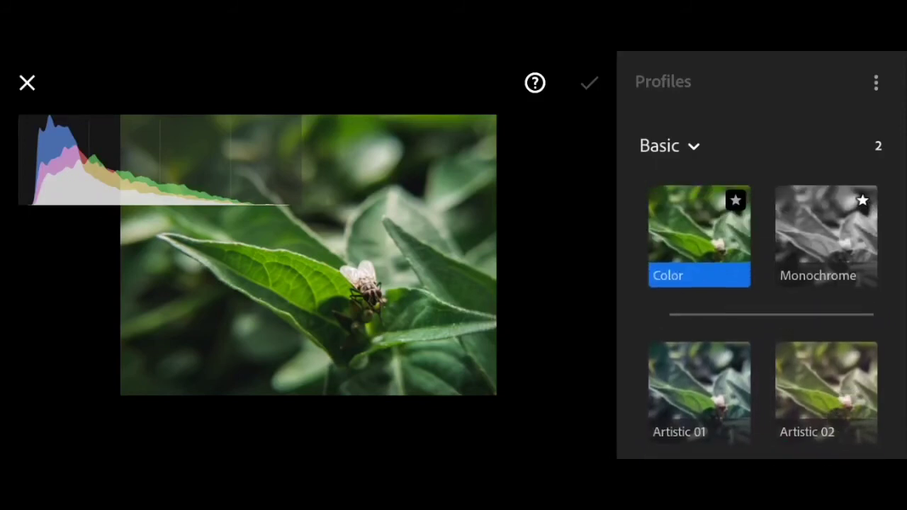
left_click(825, 393)
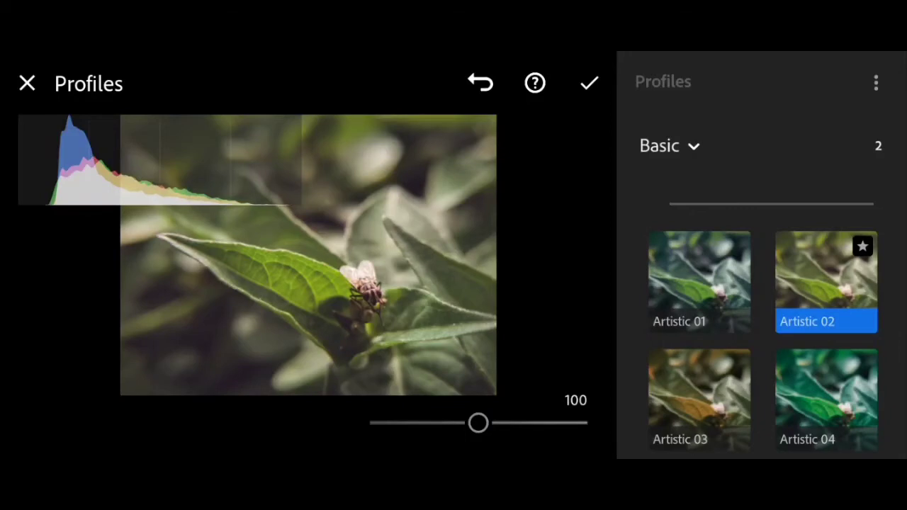
left_click_drag(478, 423, 429, 423)
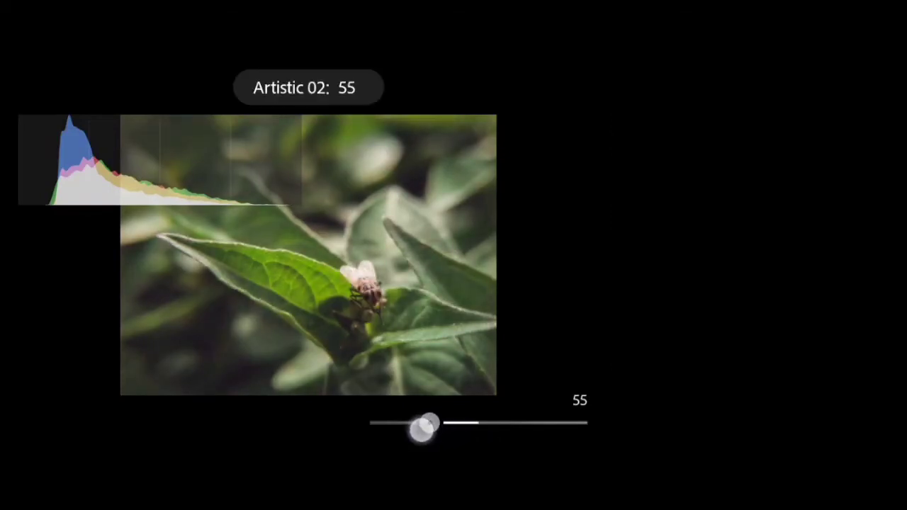
left_click_drag(425, 425, 442, 425)
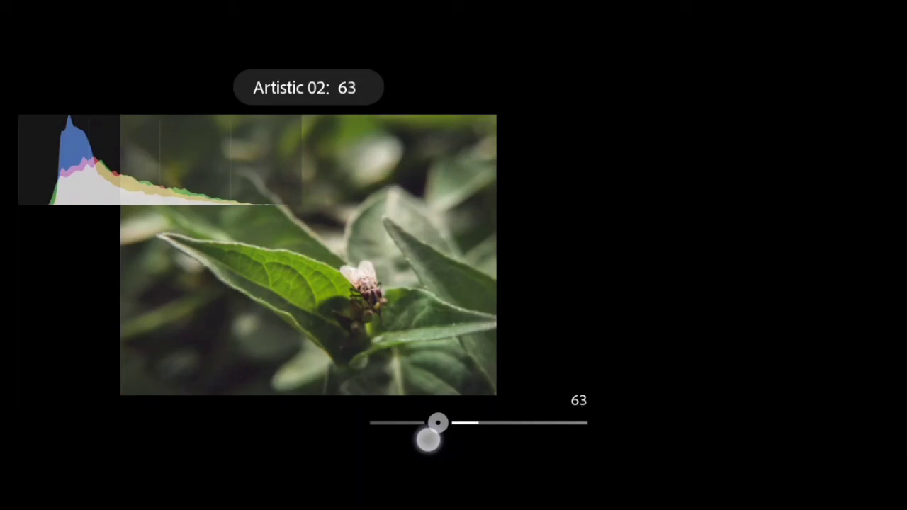
left_click_drag(437, 423, 434, 423)
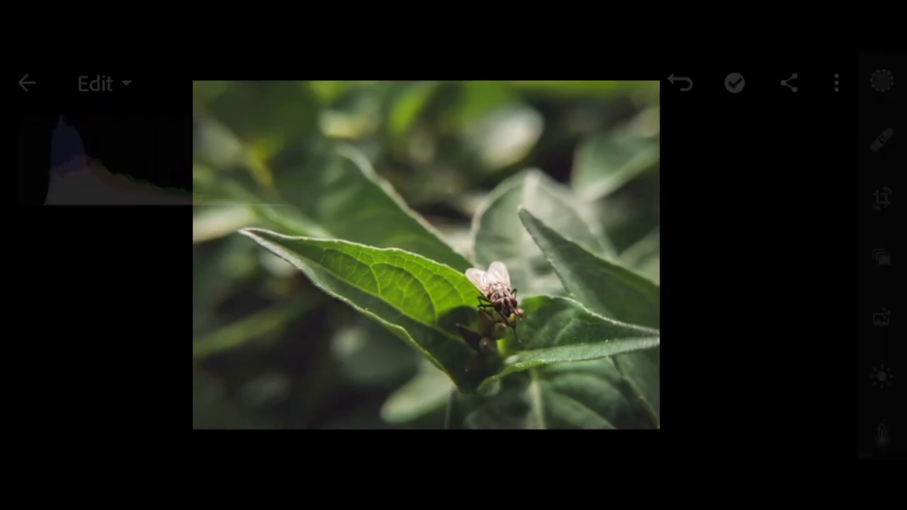
- Export the photo as a largest-size, 100% quality JPG and dismiss the completion message
left_click(789, 83)
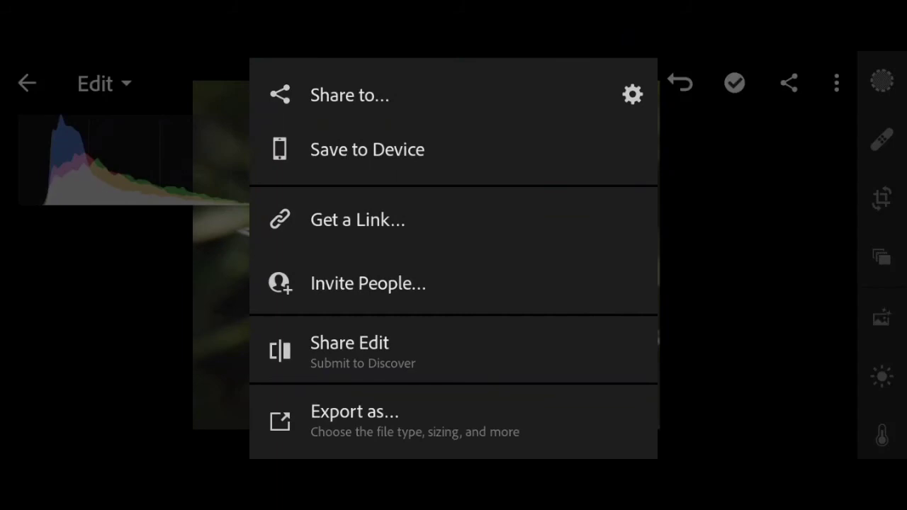
left_click(354, 412)
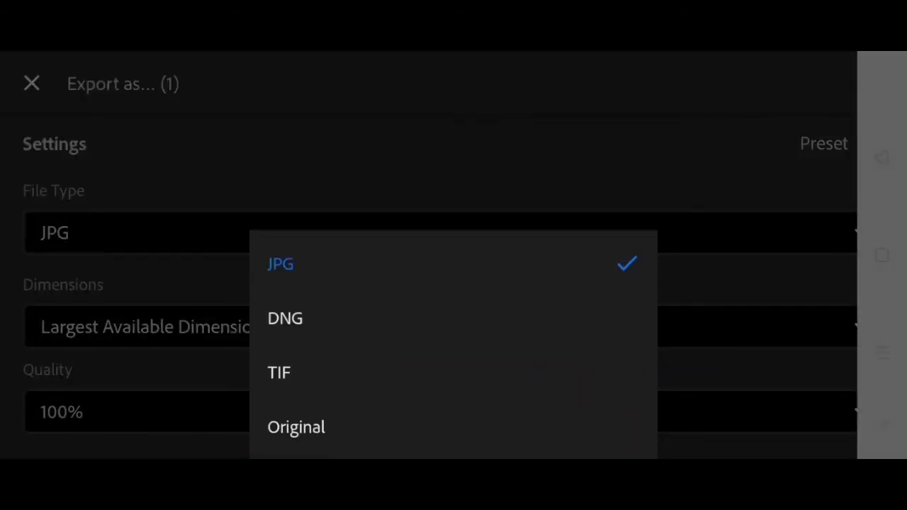
left_click(280, 263)
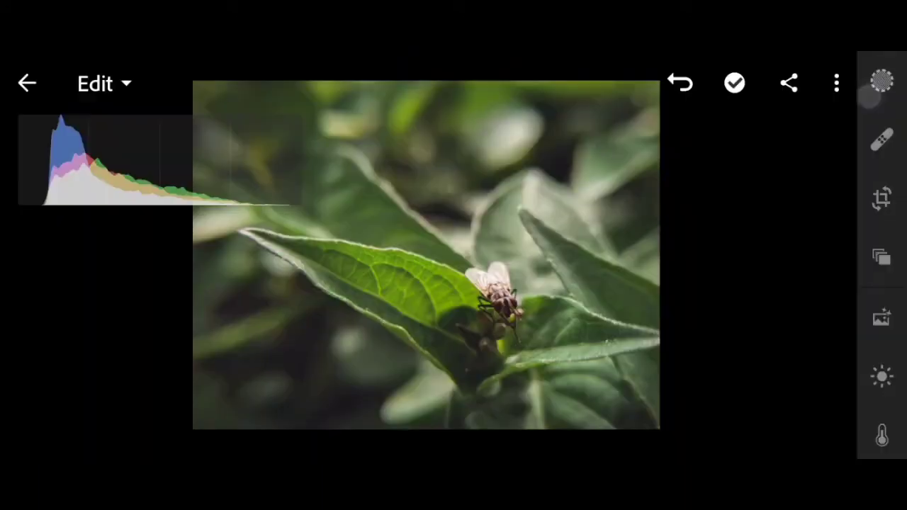
left_click(788, 83)
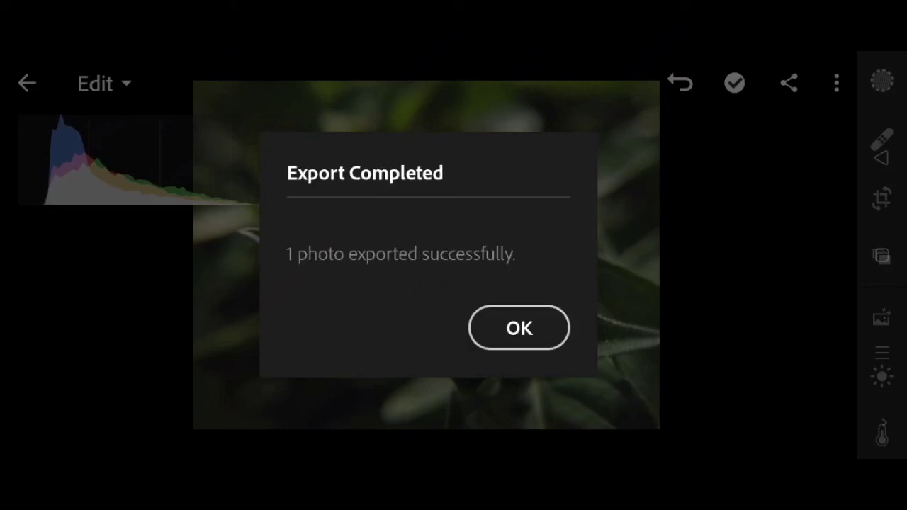
left_click(519, 327)
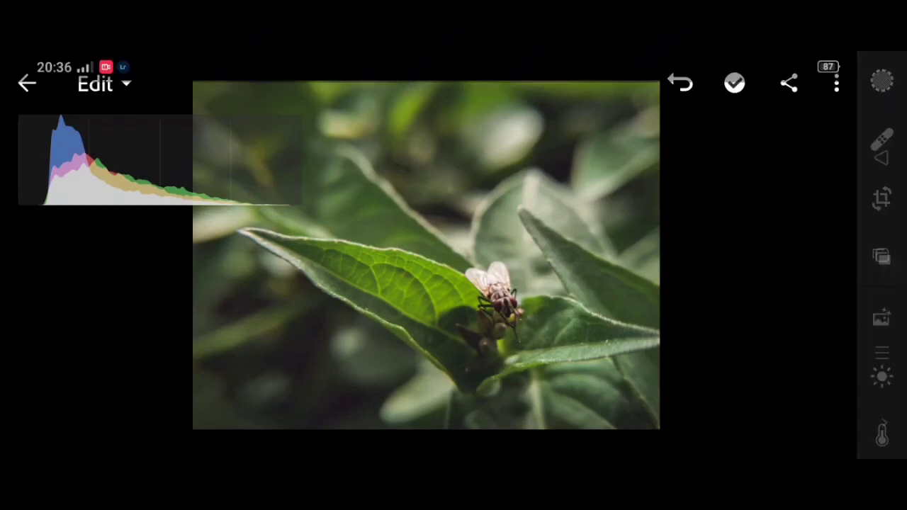
- Leave Lightroom and open the exported fly photo in Android Gallery's Last 30 Days album
left_click(27, 83)
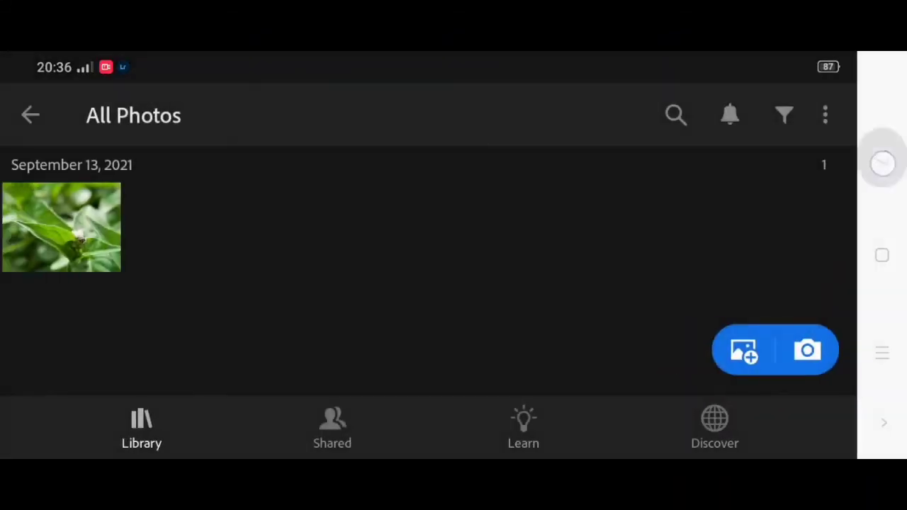
left_click(30, 115)
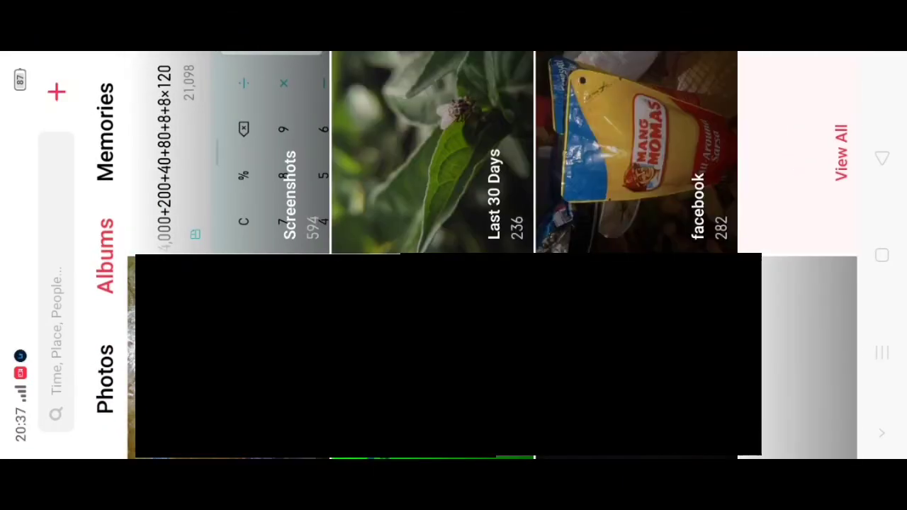
left_click(433, 152)
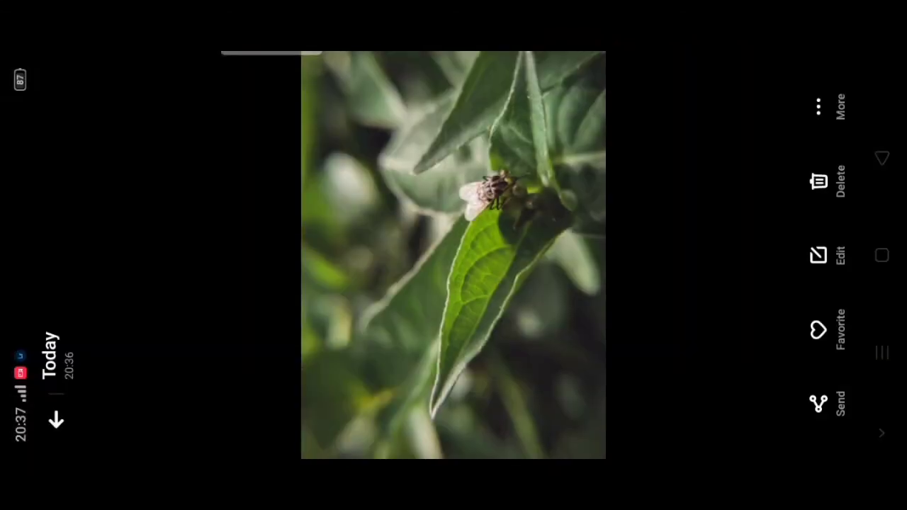